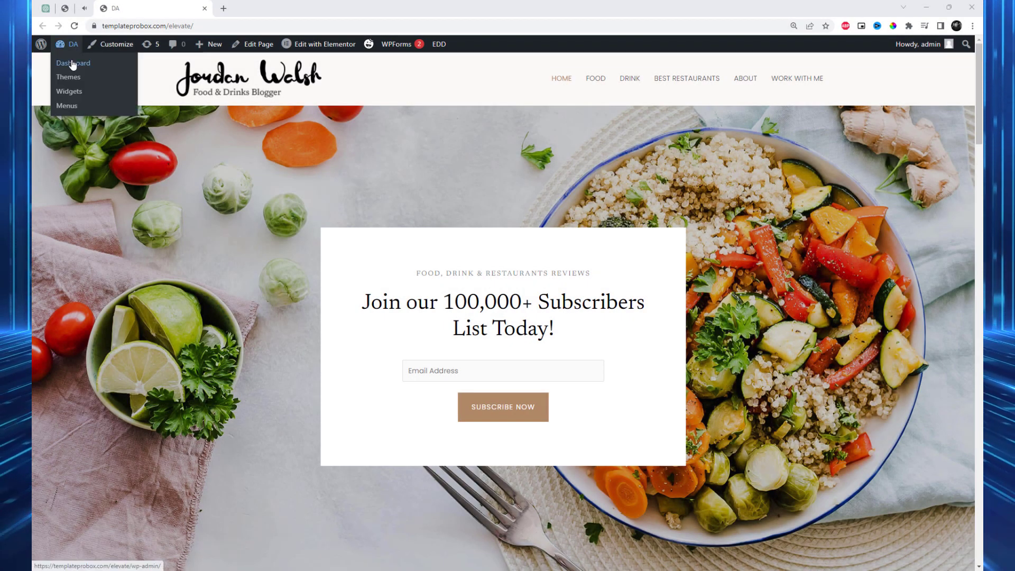
Step: From the Dashboard's Add Plugins page, search 'Happy' and confirm Happy Addons for Elementor is Active
click(73, 63)
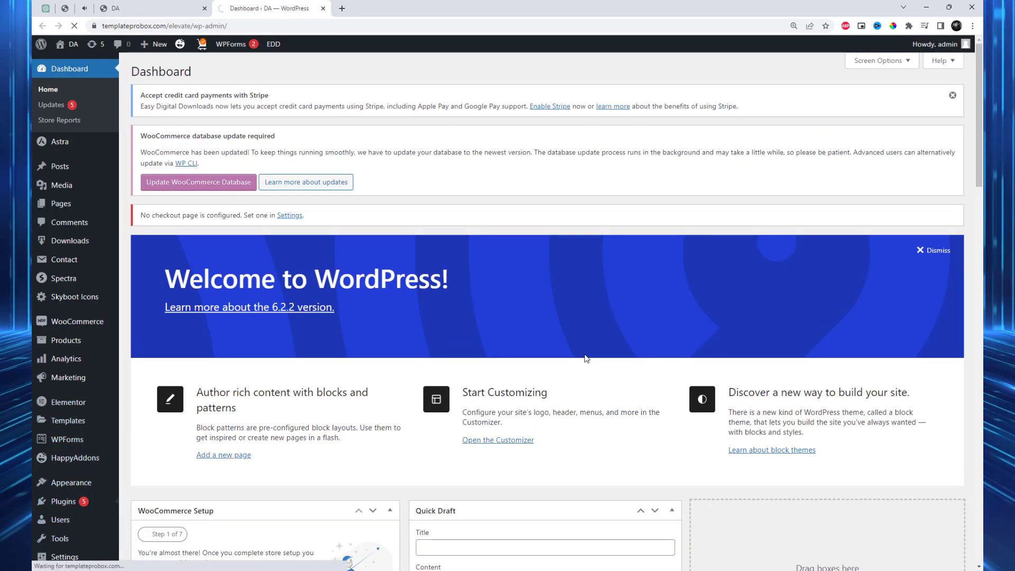
click(63, 446)
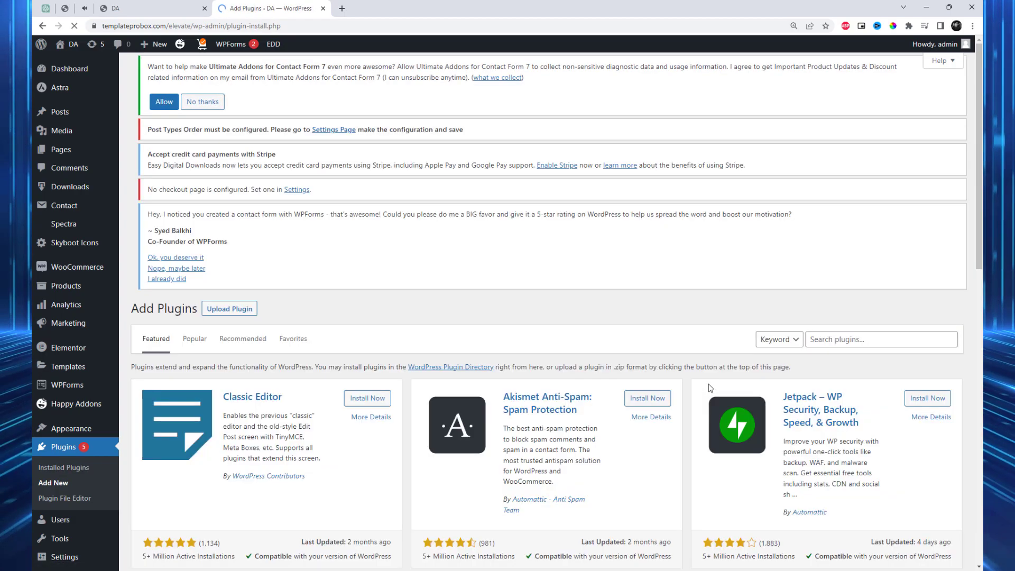
click(880, 361)
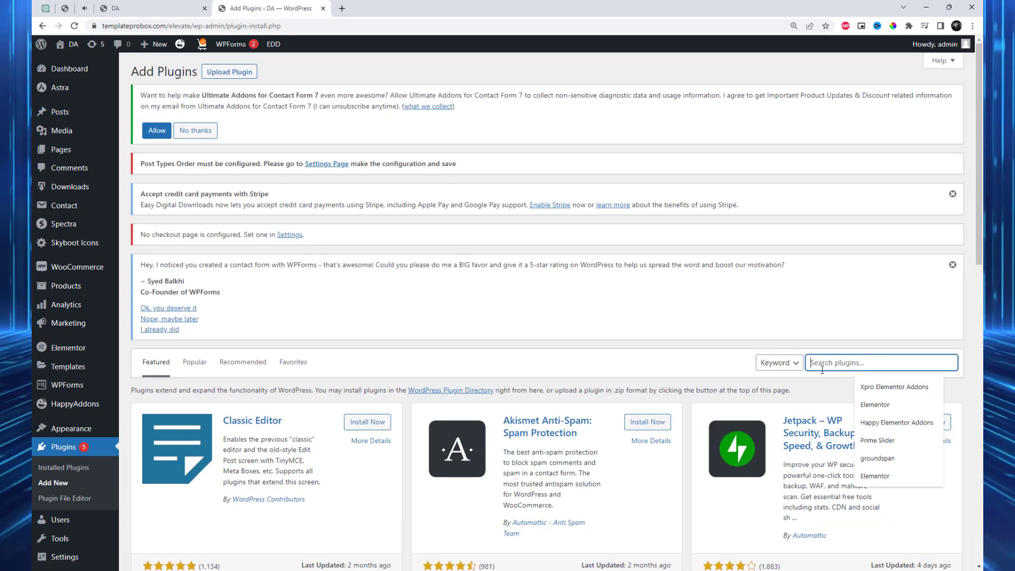
text(Happy)
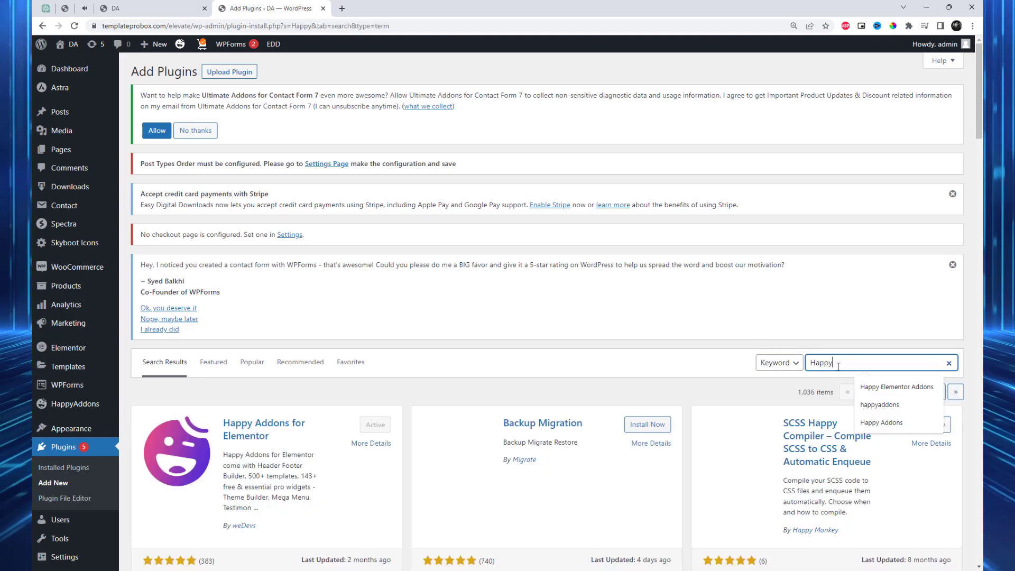
click(880, 405)
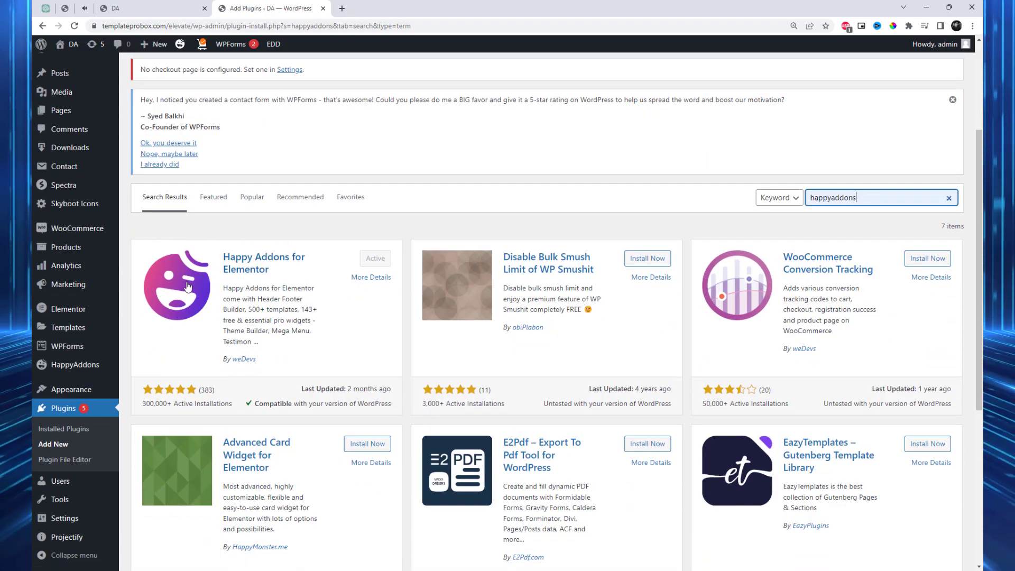
mouse_move(75, 365)
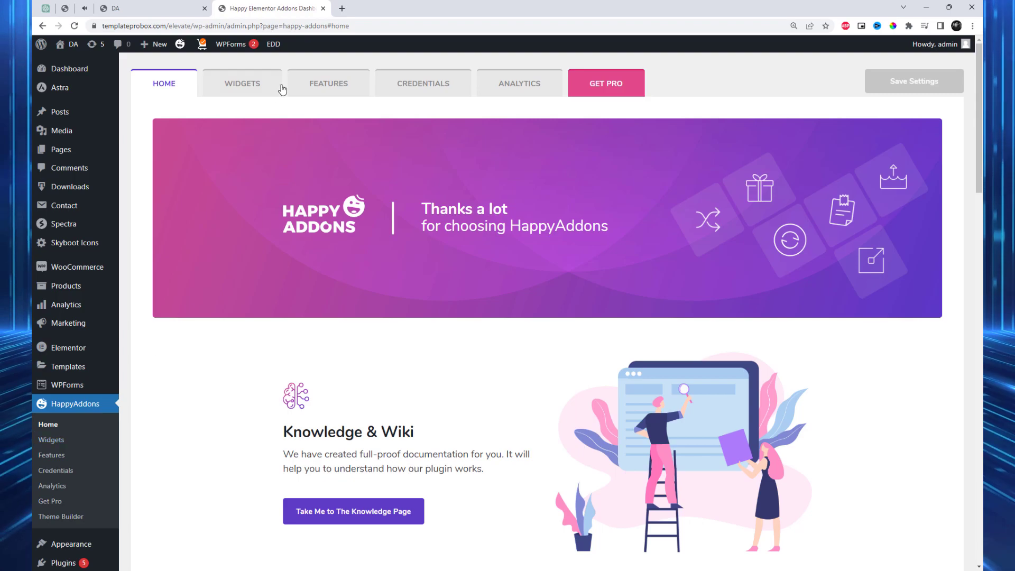
Step: Search 'photo' in the Happy Addons Widgets list and save the widget settings
click(243, 83)
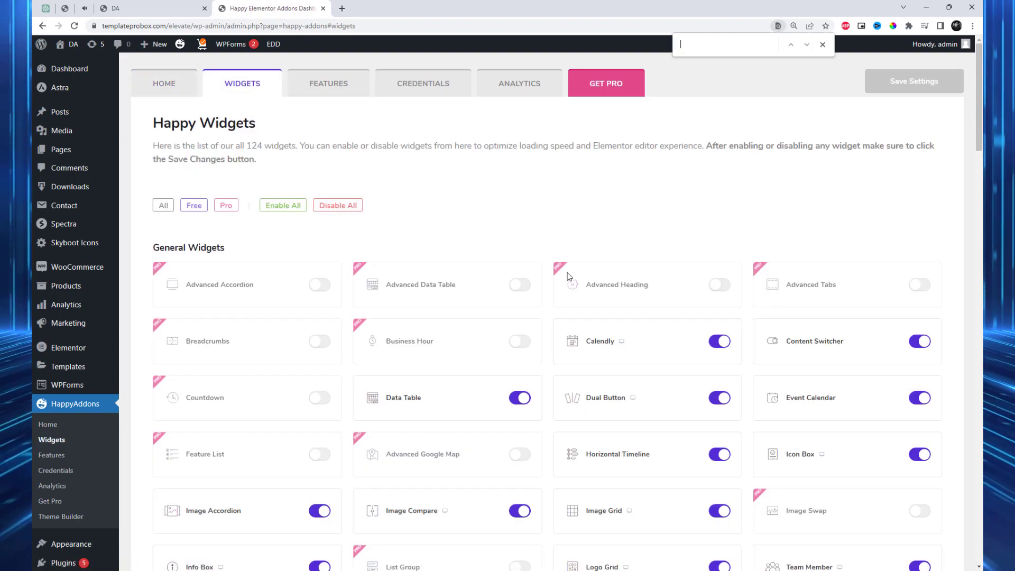
text(photo)
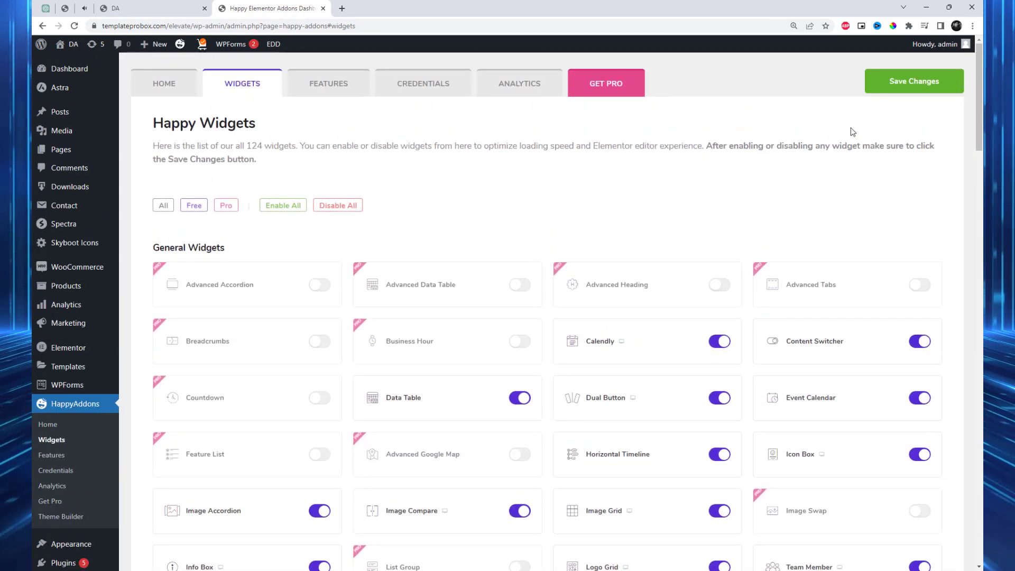
click(914, 81)
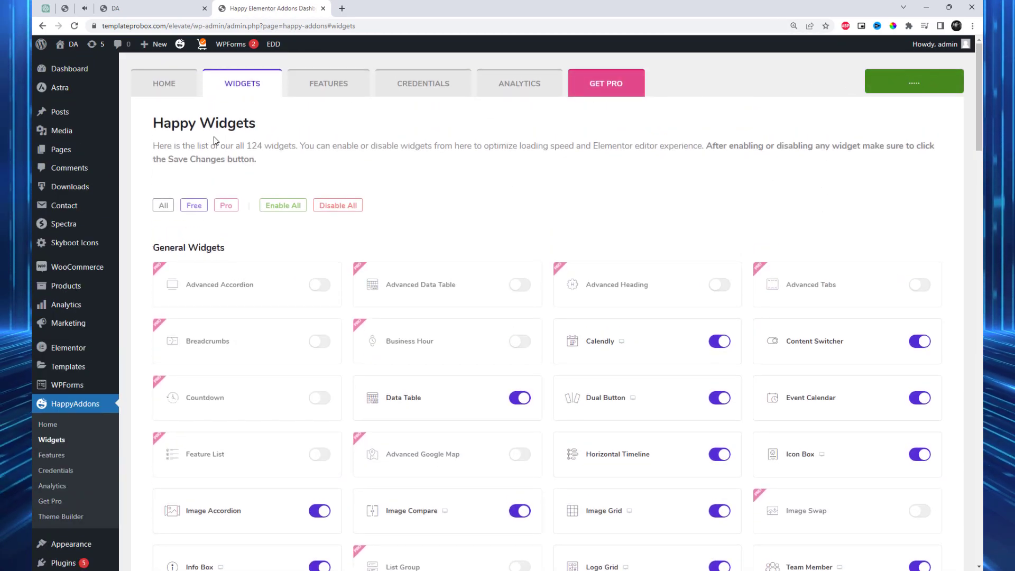
Step: Edit the homepage with Elementor, scroll to the empty section and search 'Photo' for Photo Stack
click(153, 8)
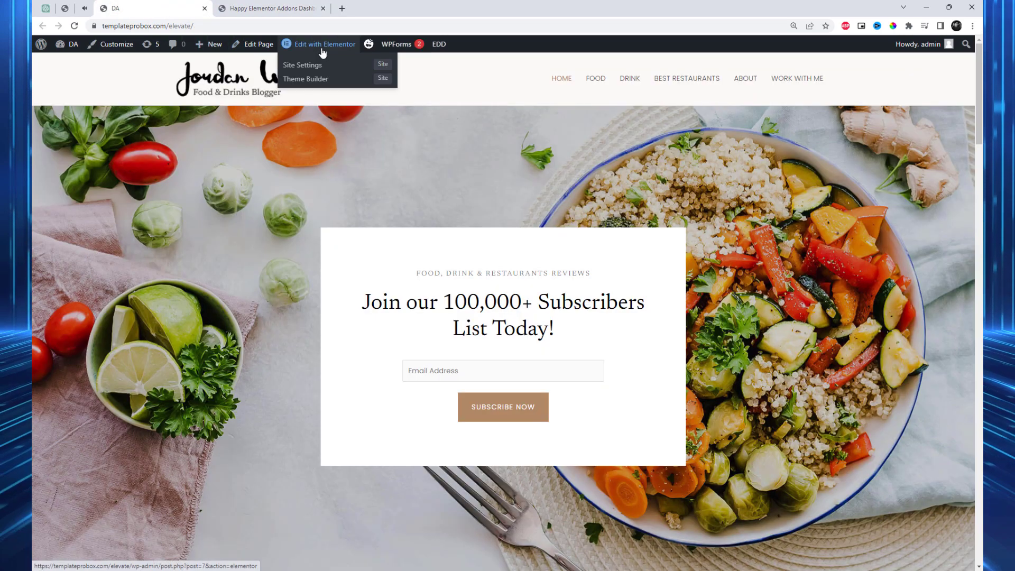
click(324, 44)
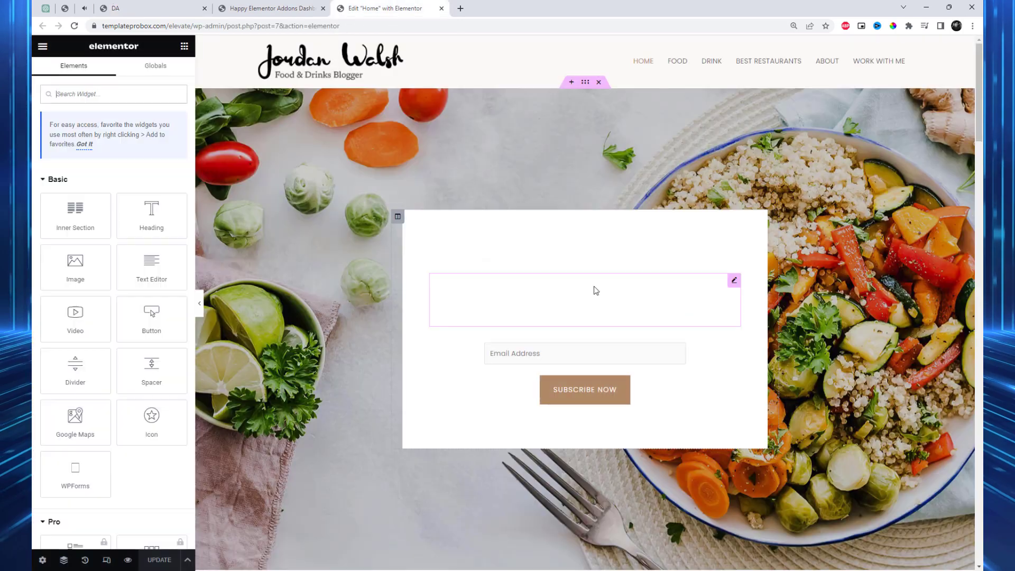
scroll(down, 3)
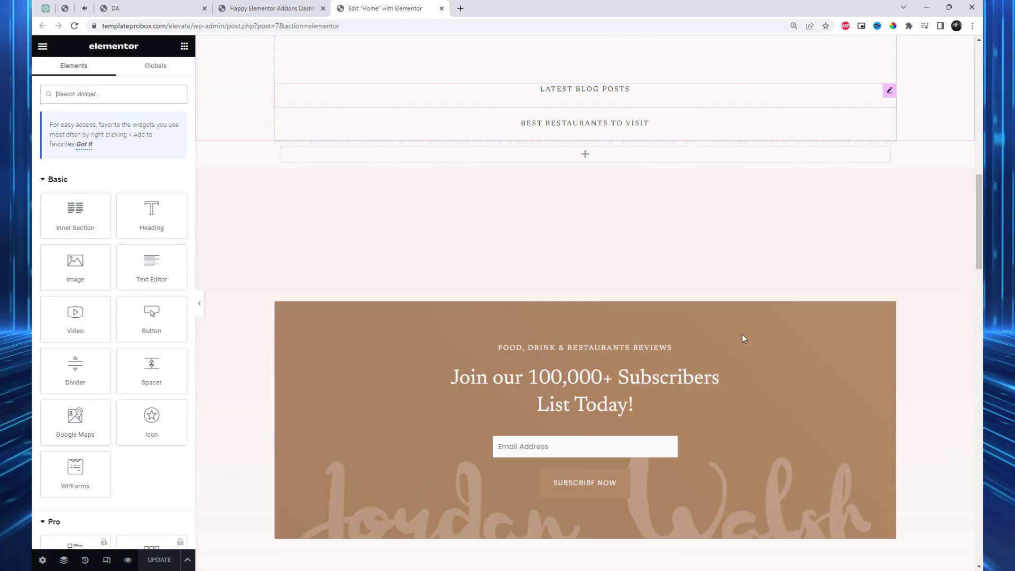
scroll(down, 3)
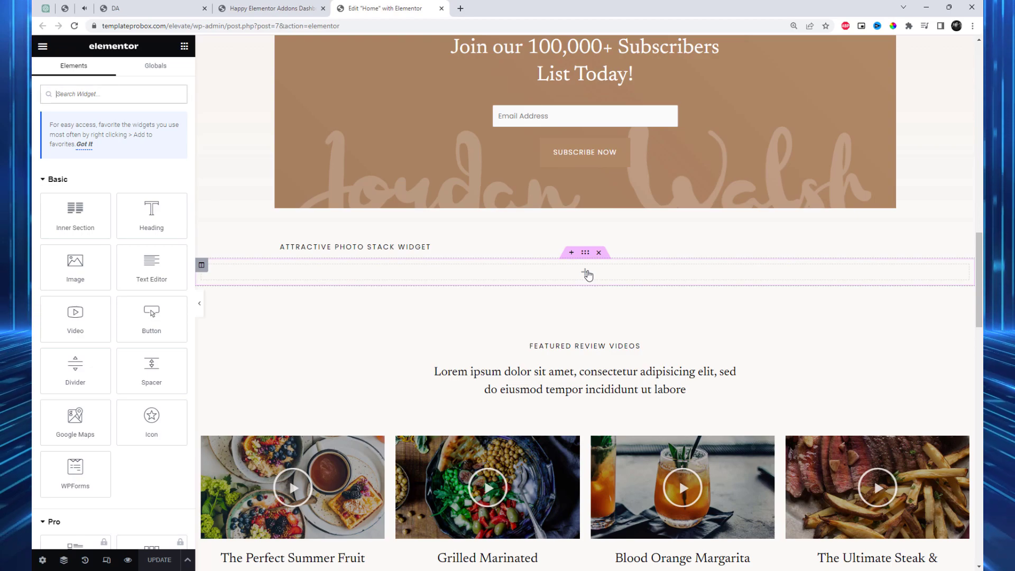
text(Pi)
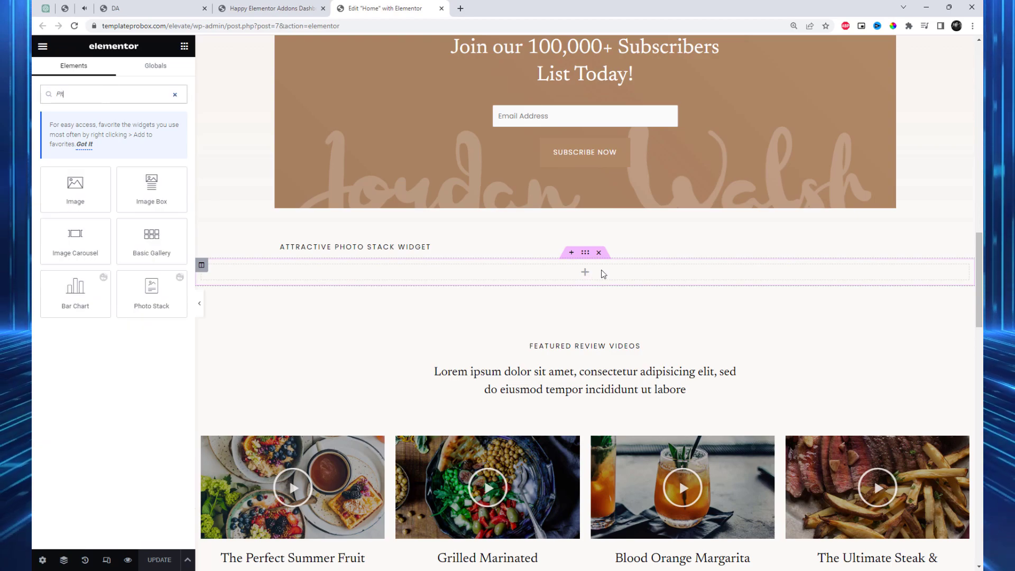
text(Photo)
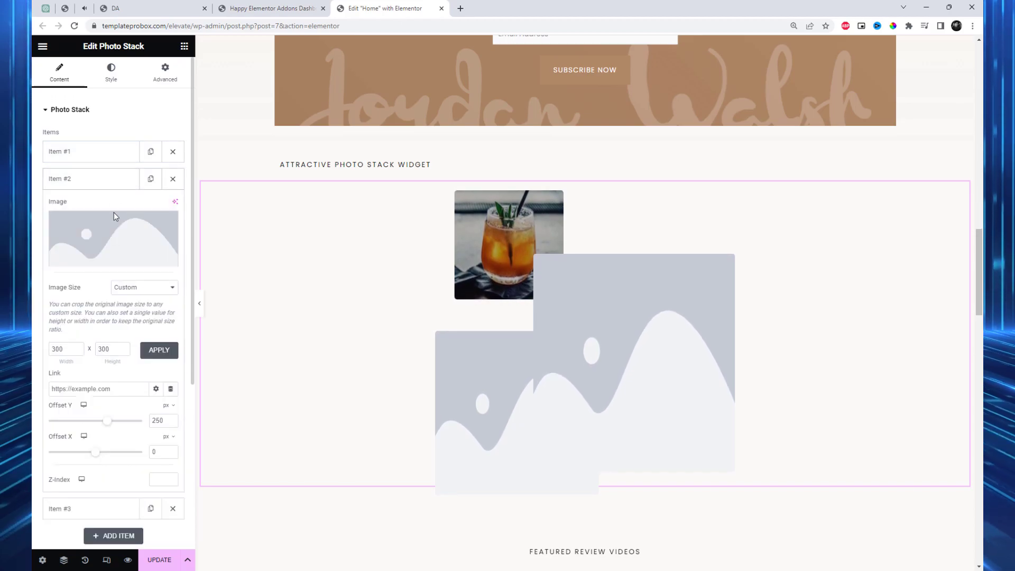
Step: Set the second stack item's image to the steak and salad photo from the Media Library
click(113, 239)
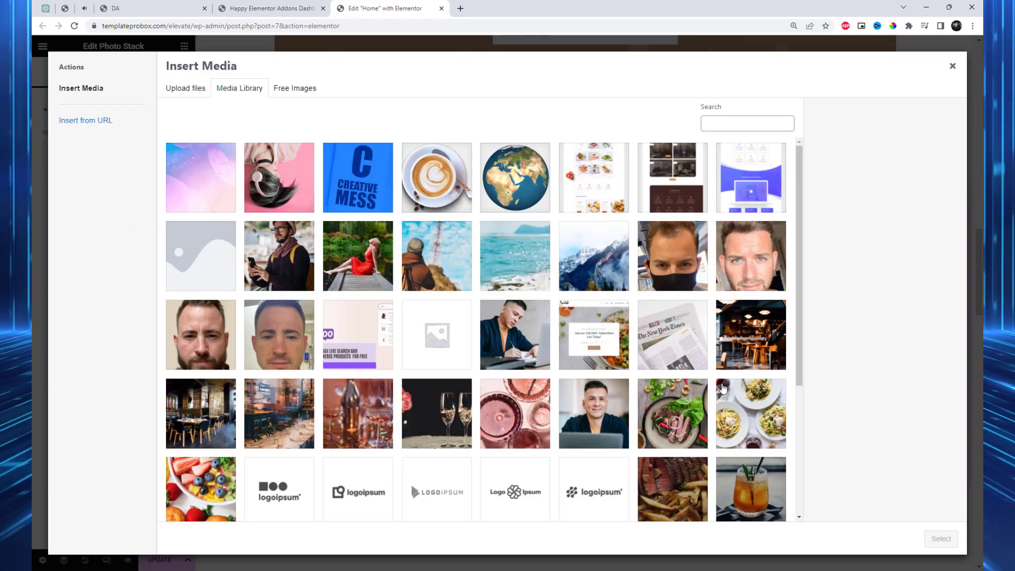
click(672, 413)
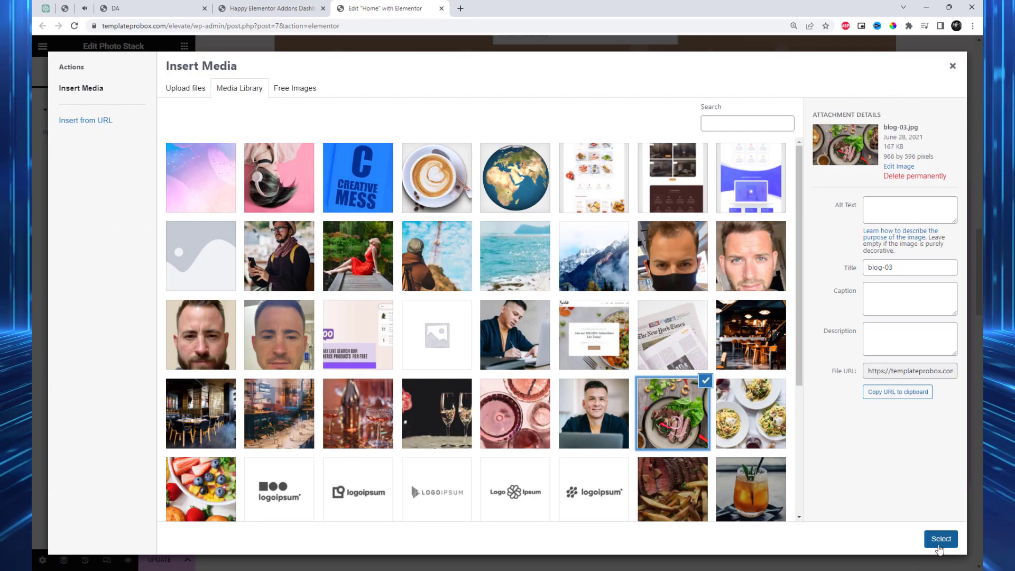
click(941, 539)
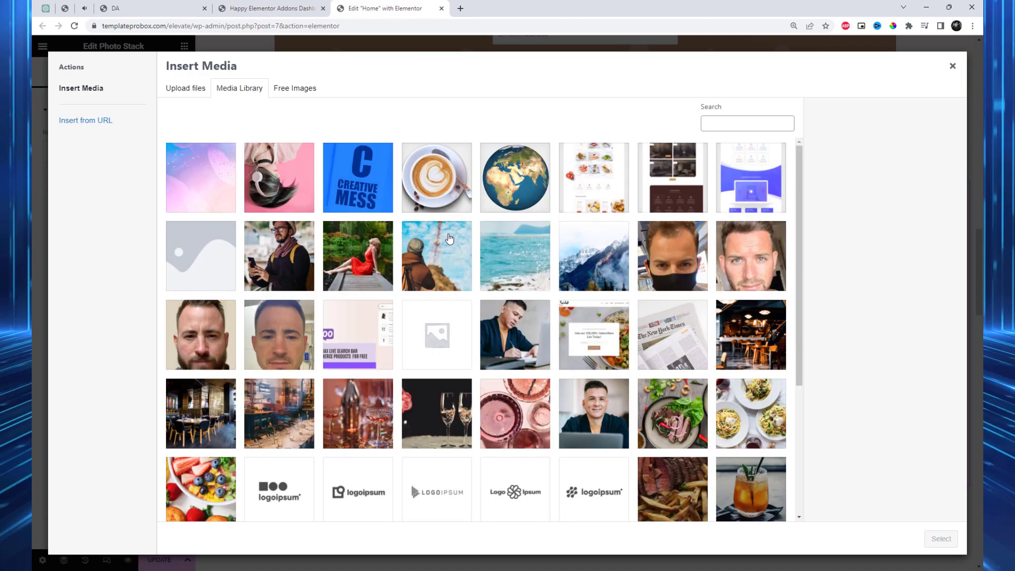
scroll(down, 3)
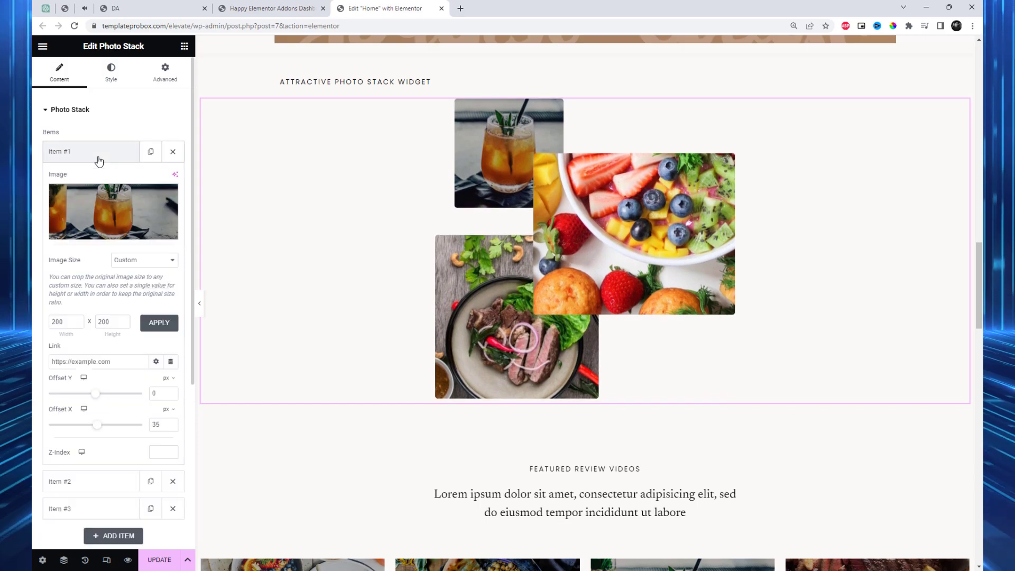
Step: Resize the Item #1 drink photo to 210 × 210 after first trying 250 × 250
click(62, 322)
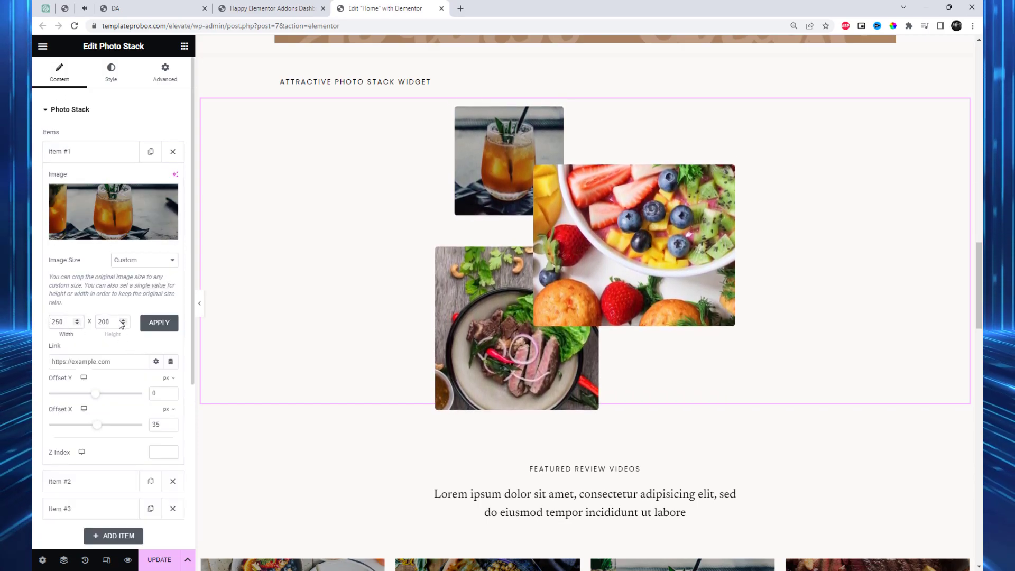
text(250)
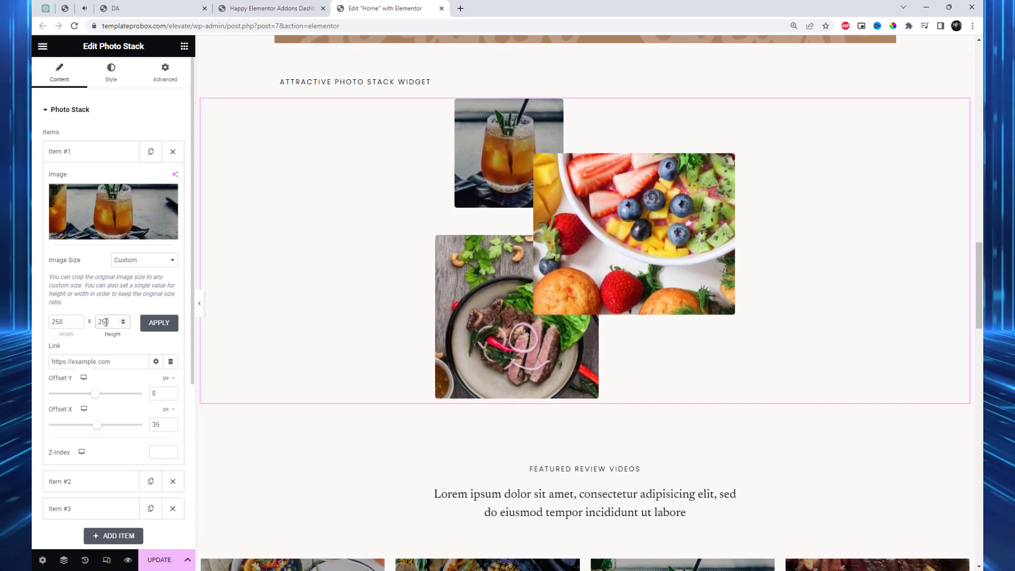
click(159, 322)
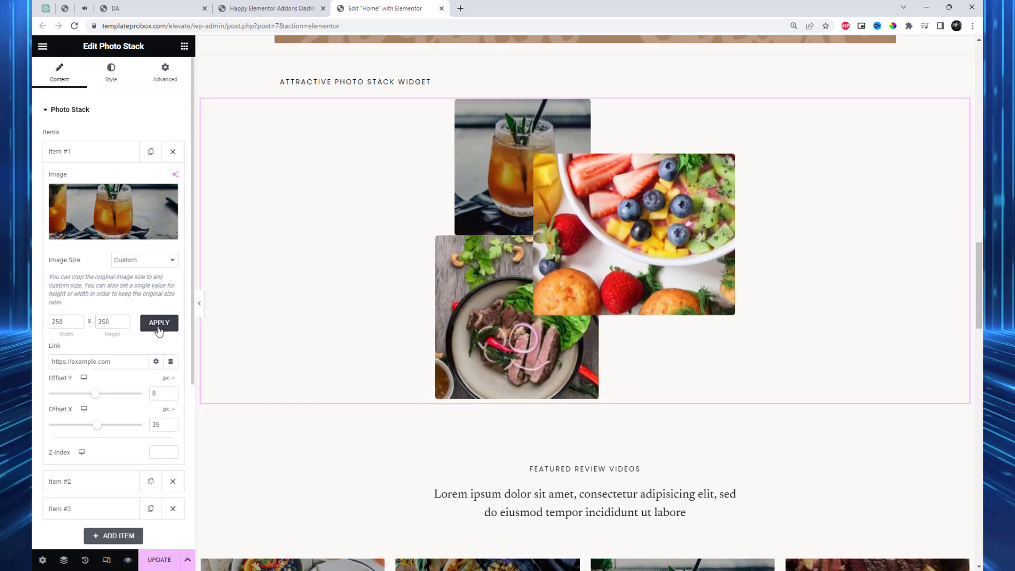
click(159, 323)
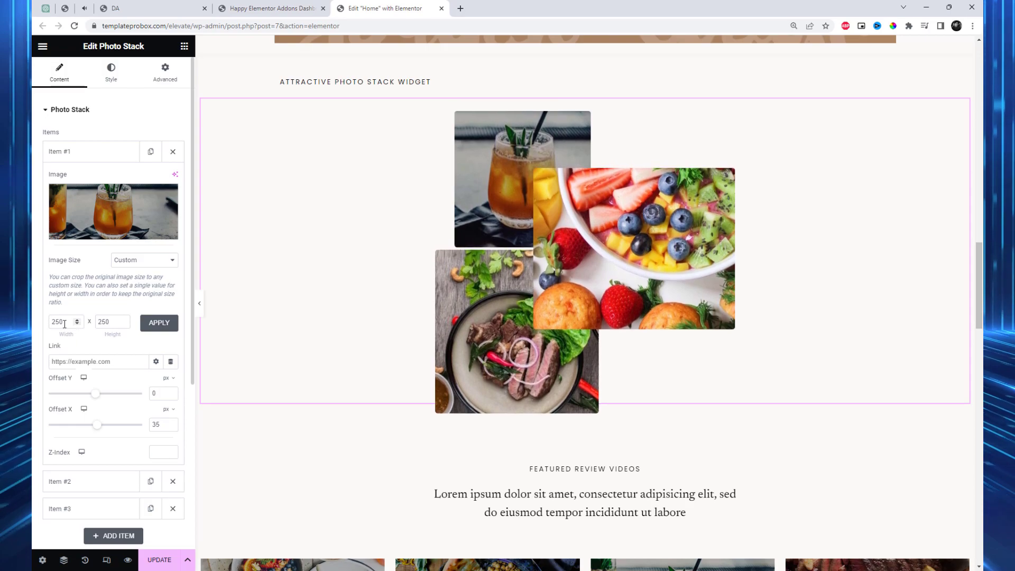
text(21)
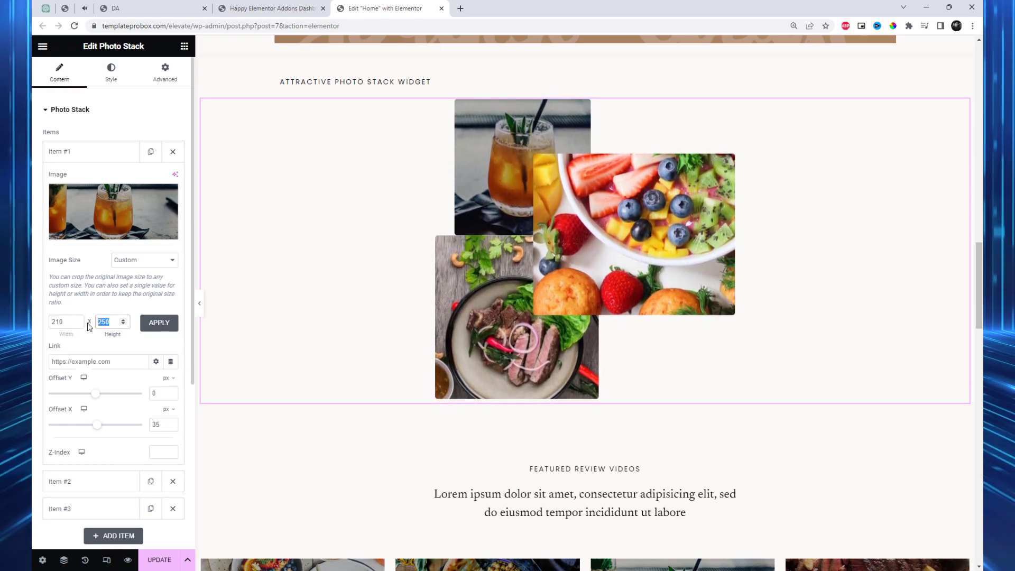
click(158, 323)
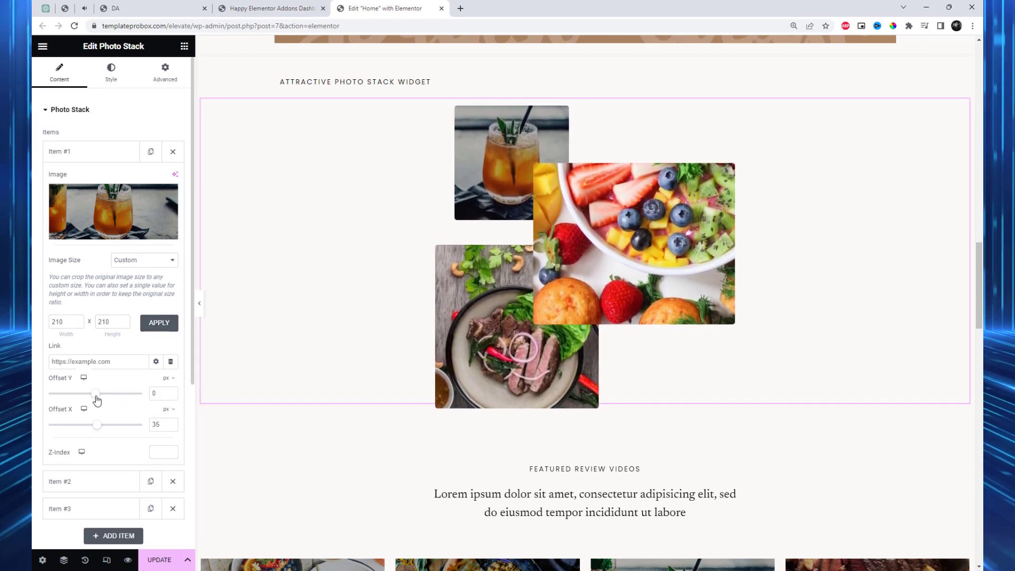
Step: Shift the drink photo with Offset Y about 10 and Offset X -55
drag(97, 393, 84, 393)
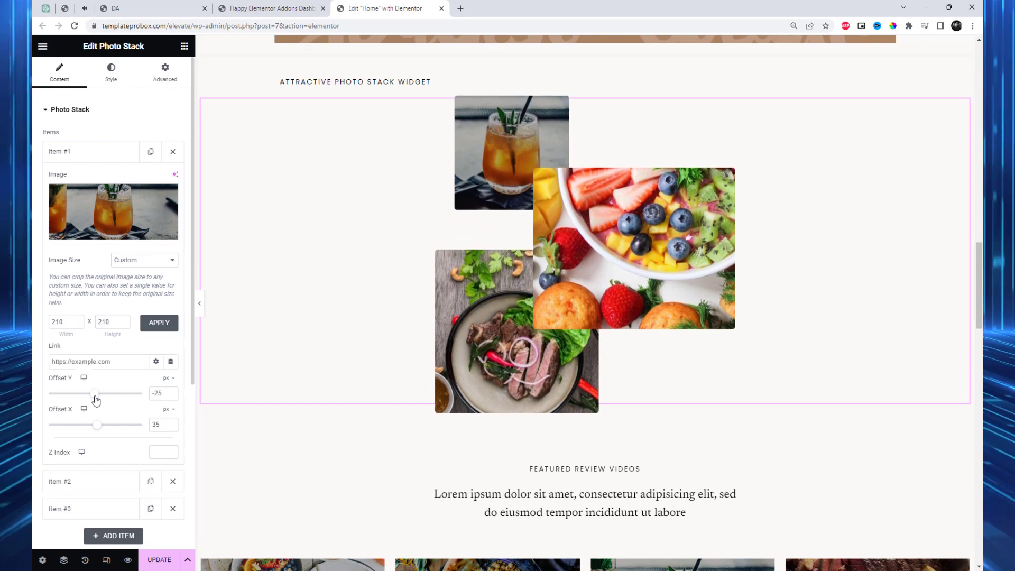
drag(96, 393, 98, 393)
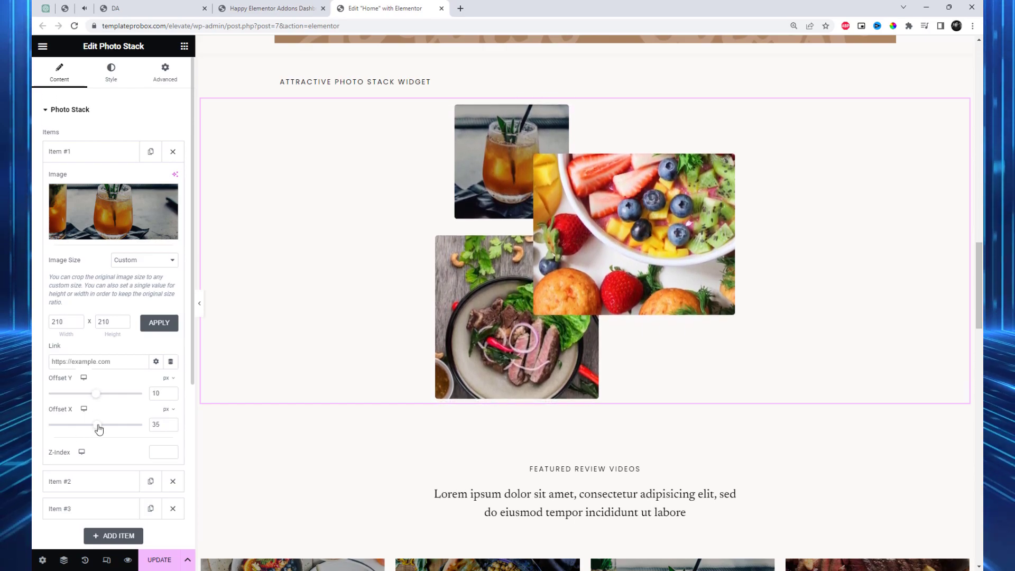
drag(98, 424, 84, 425)
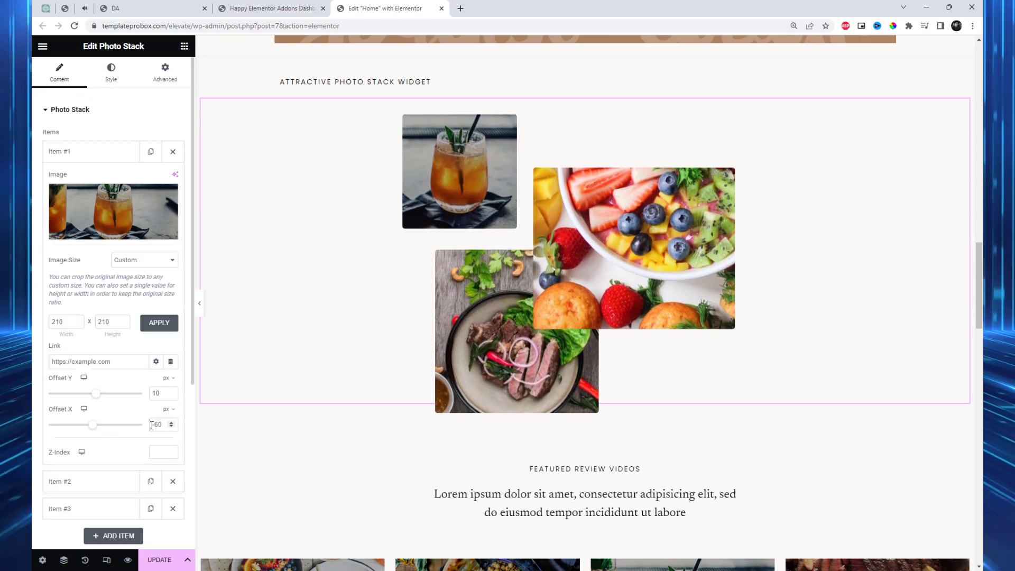
text(-55)
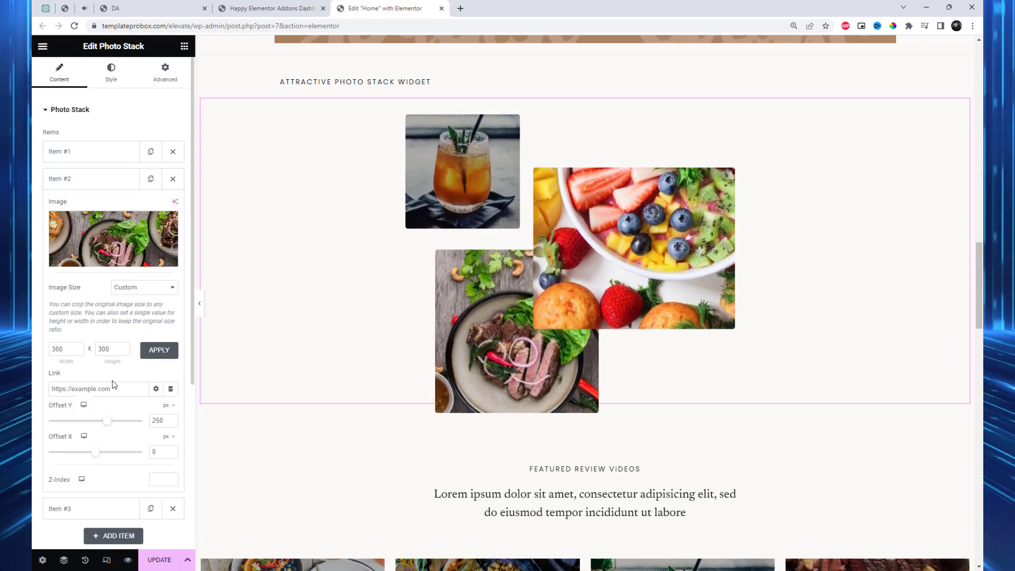
Step: Size the Item #2 steak photo to 320 and raise it via Offset Y, testing Offset X
click(61, 349)
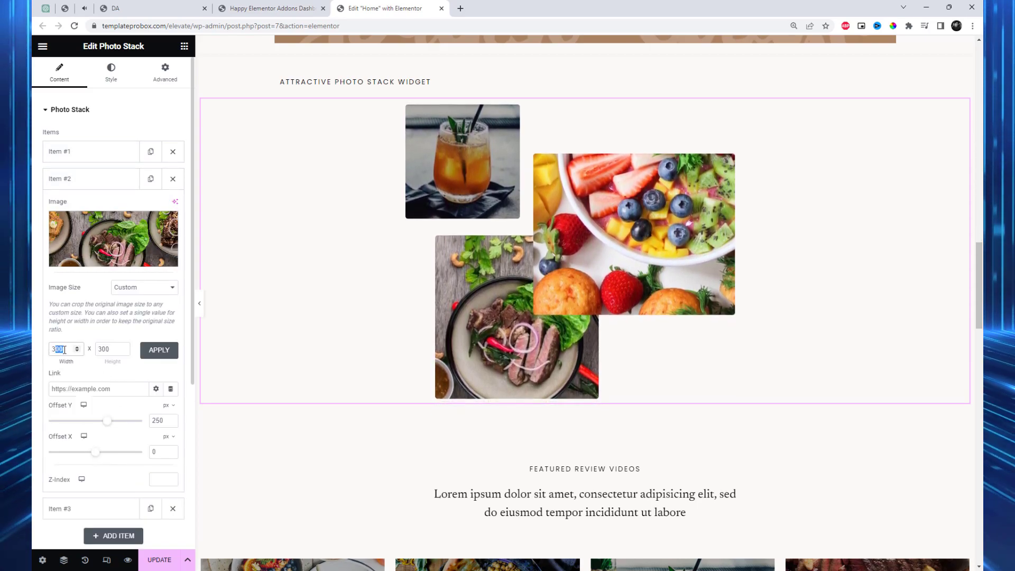
text(320)
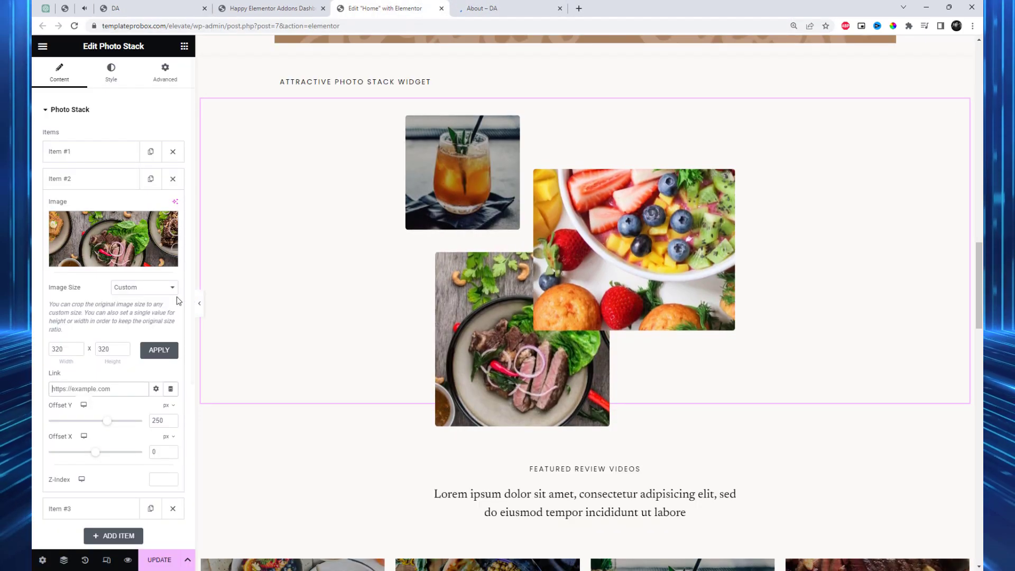
text(templateprobox.com/elevate/about/)
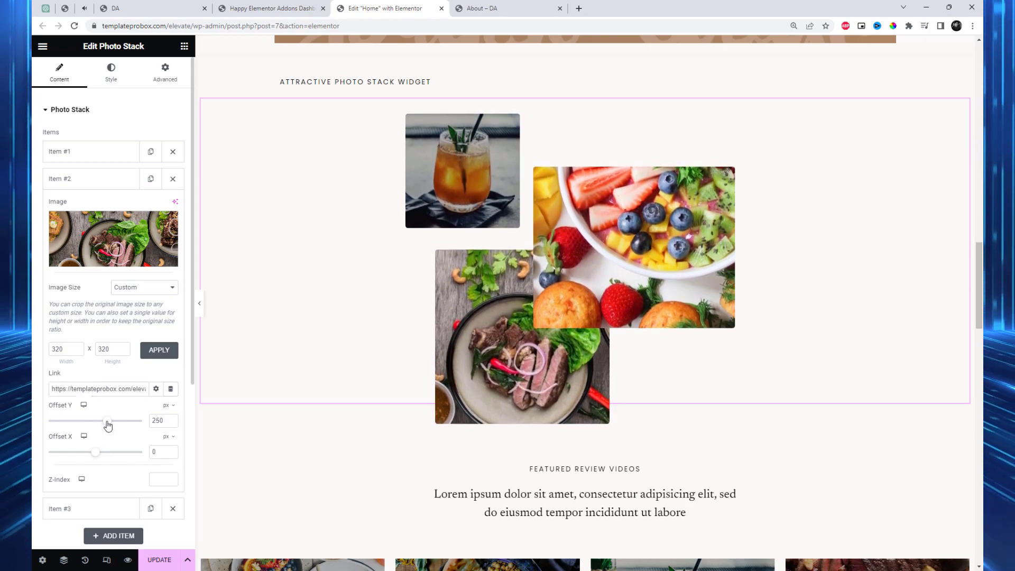
drag(107, 421, 106, 421)
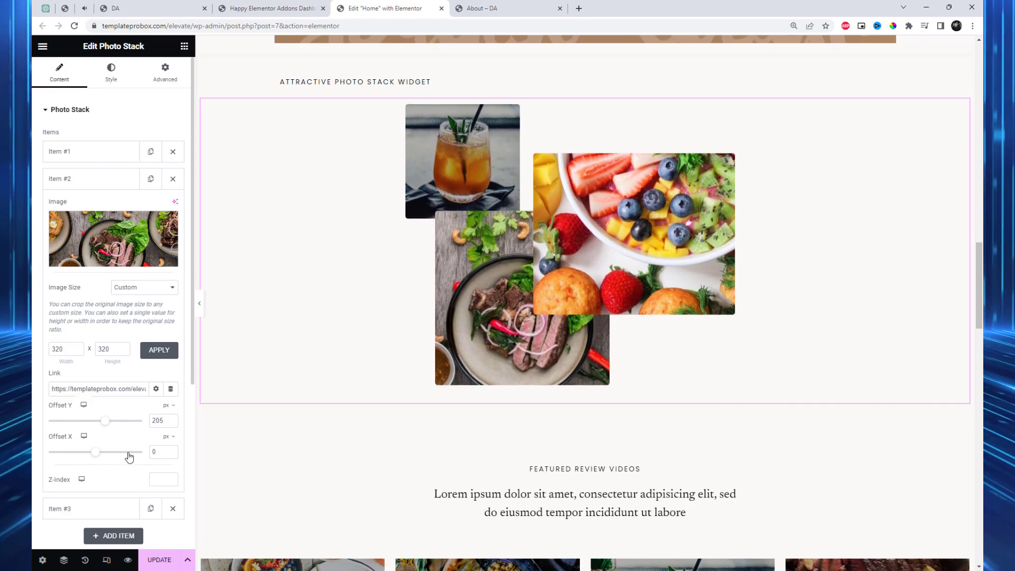
drag(106, 451, 96, 451)
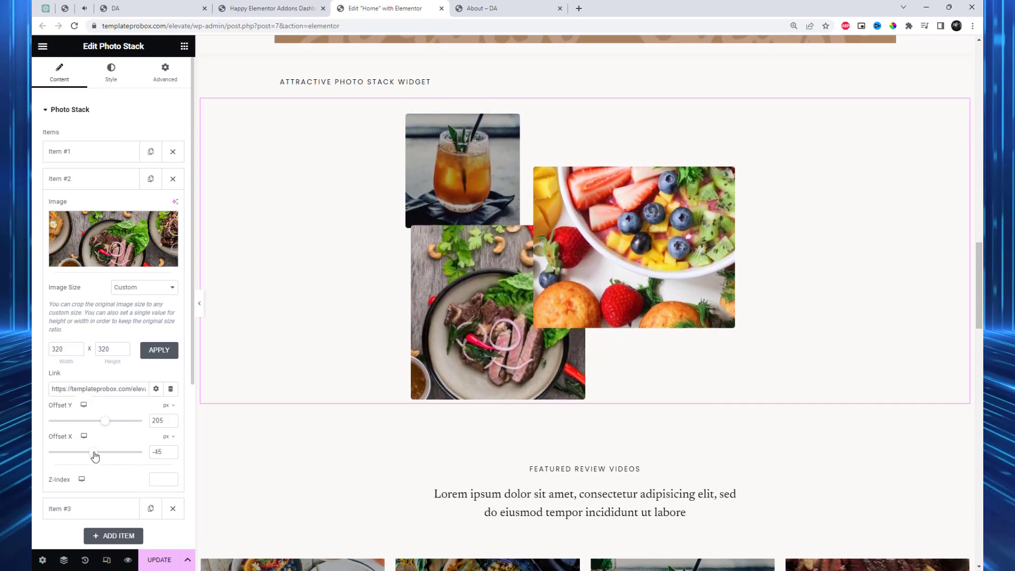
drag(94, 451, 106, 451)
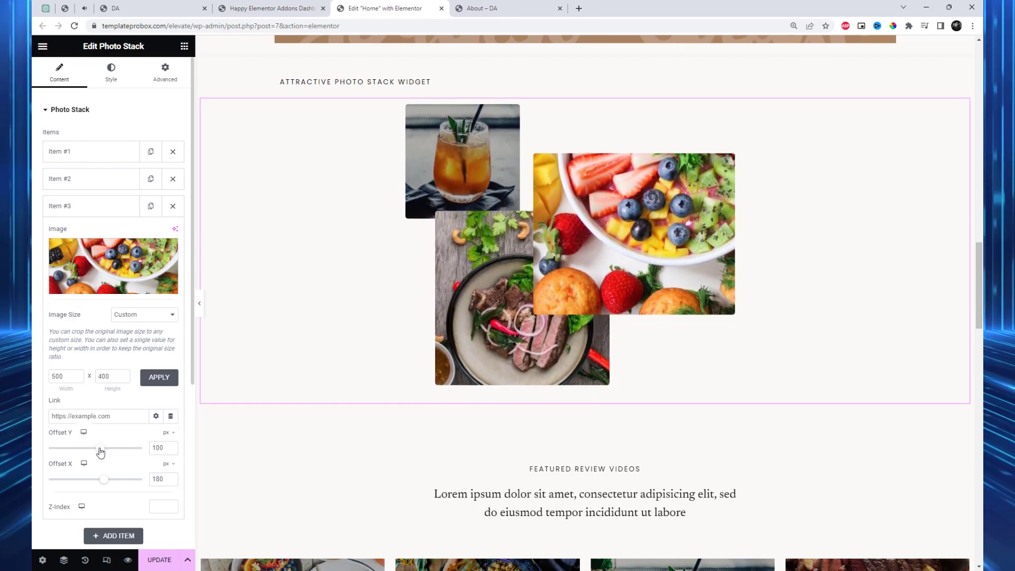
Step: Nudge the fruit bowl photo's Offset Y and Offset X so it sits left over the steak
drag(105, 480, 100, 479)
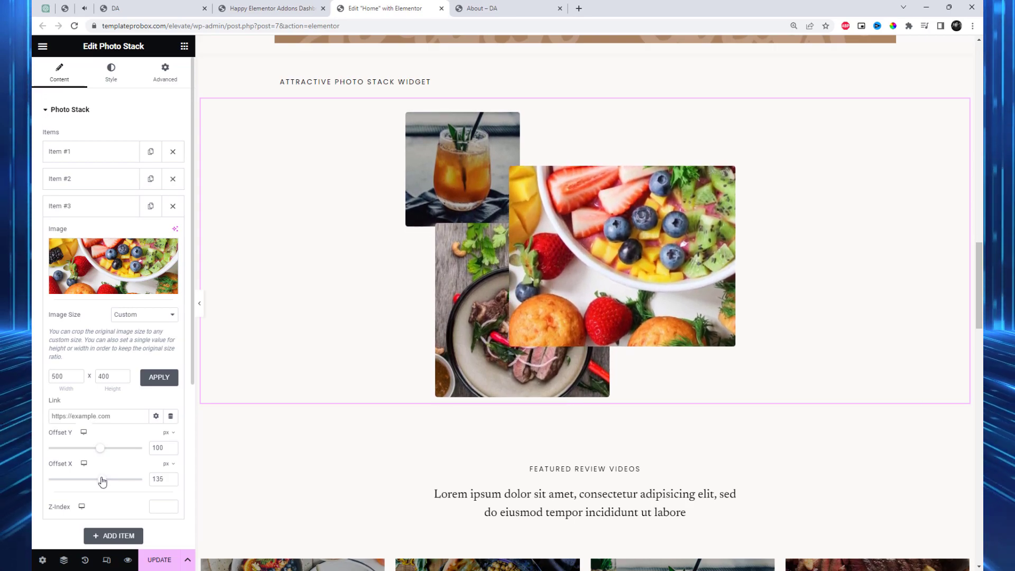
drag(99, 479, 105, 479)
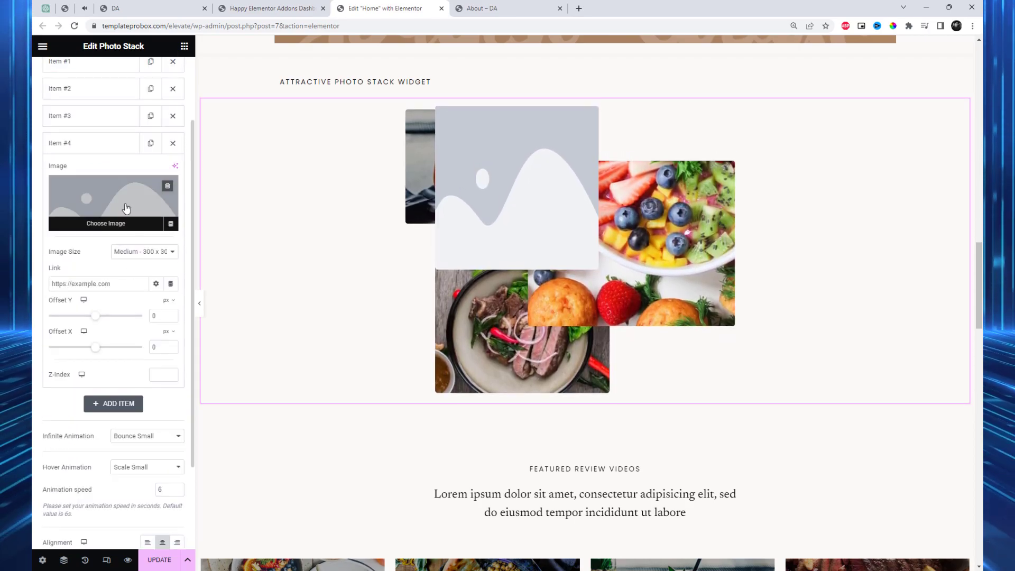
Step: Fill Item #4 with the blog-09 wine glasses picture from the Media Library
click(105, 222)
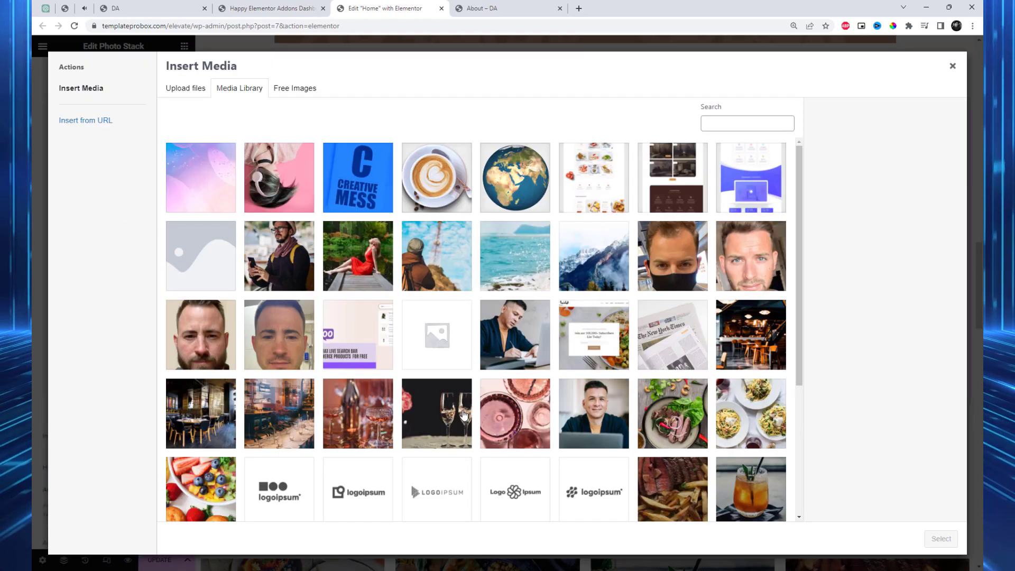
click(278, 366)
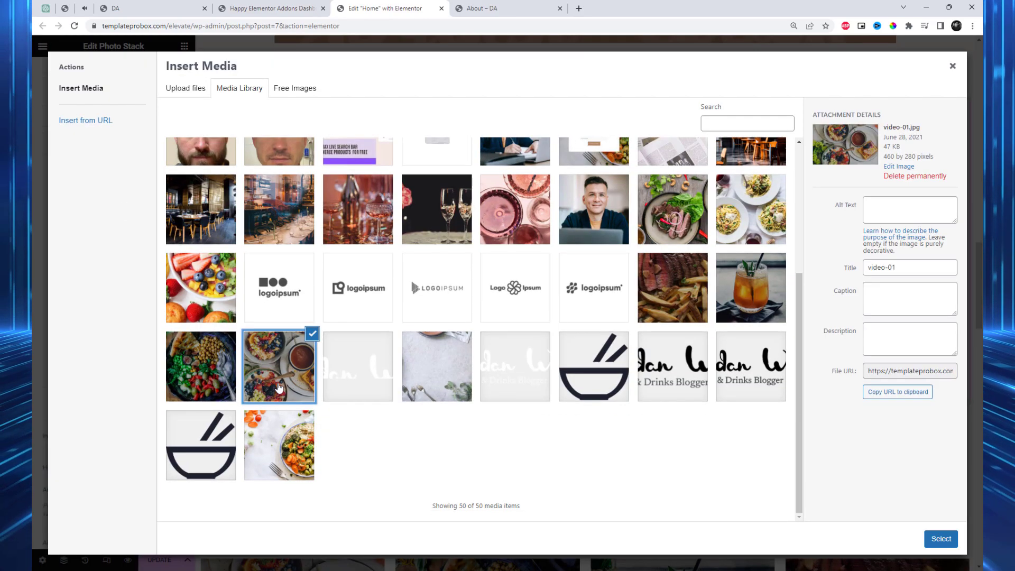
click(672, 287)
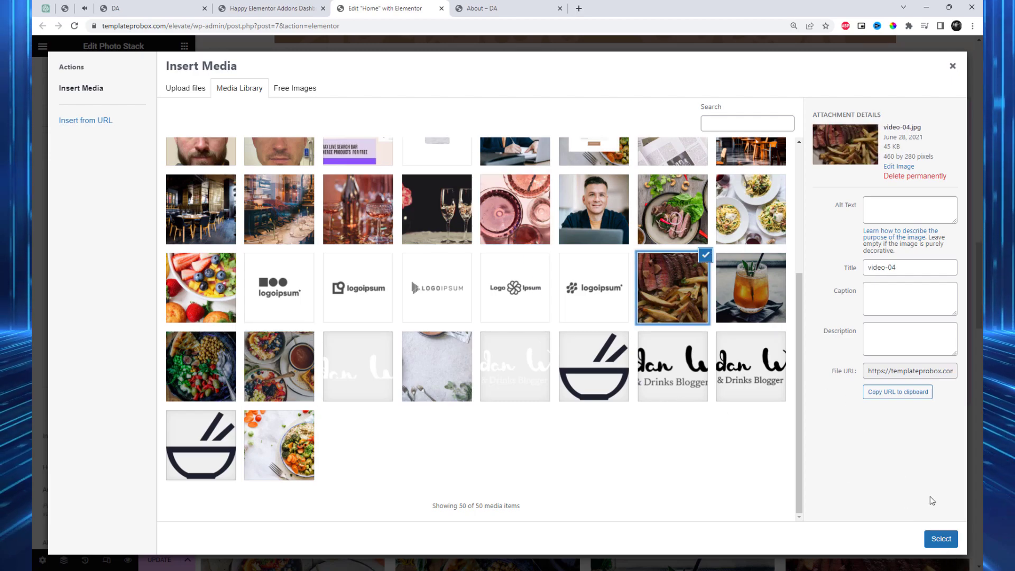
click(358, 210)
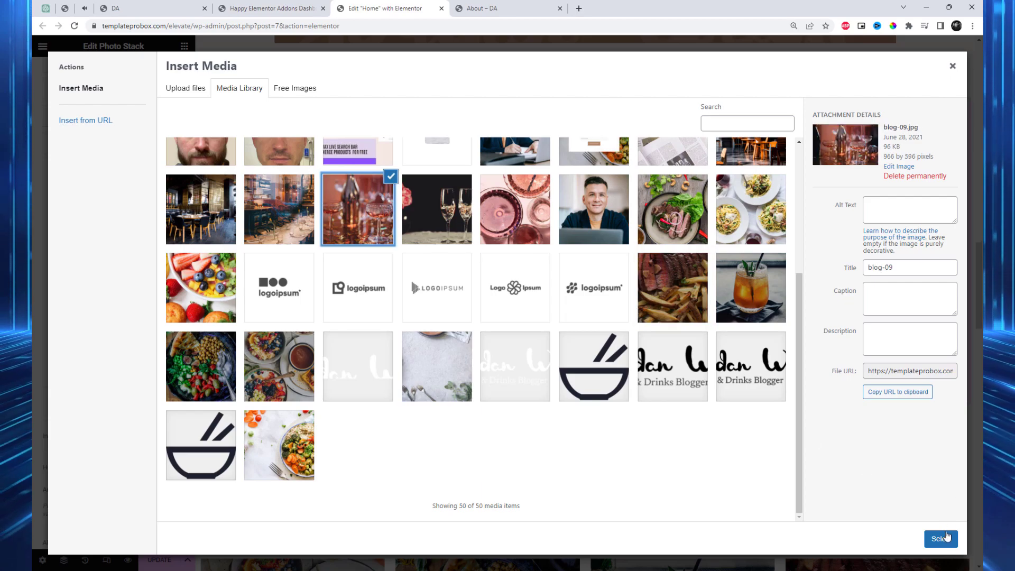
click(940, 539)
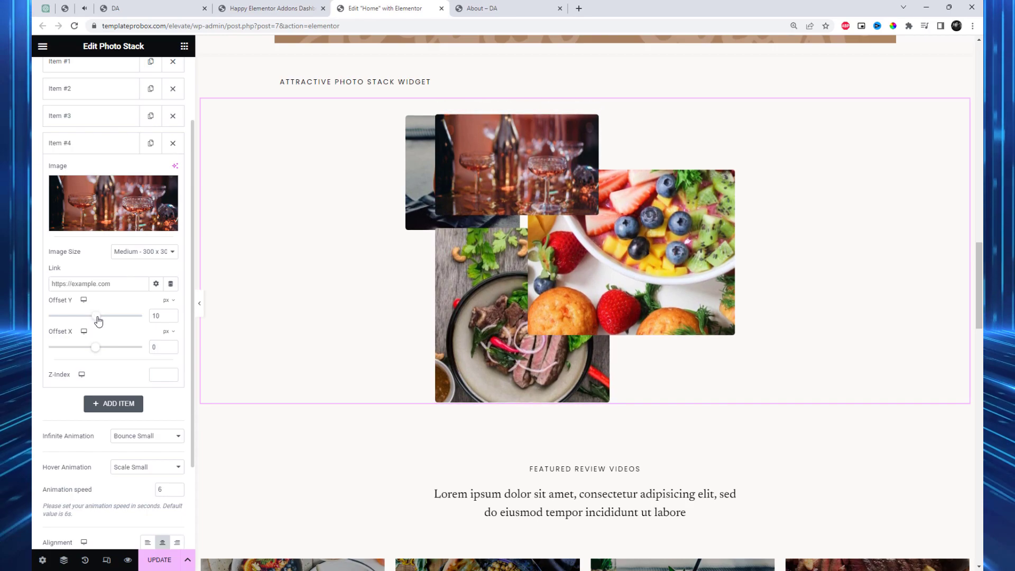
Step: Drag Item #4's Offset Y to about 315 and Offset X to about -220
drag(82, 316, 106, 316)
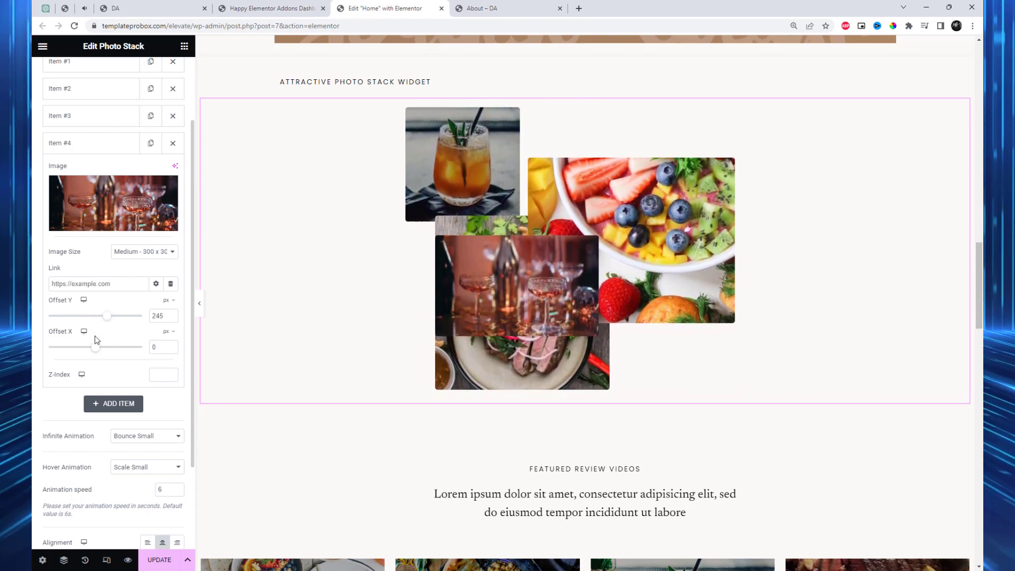
drag(96, 347, 64, 347)
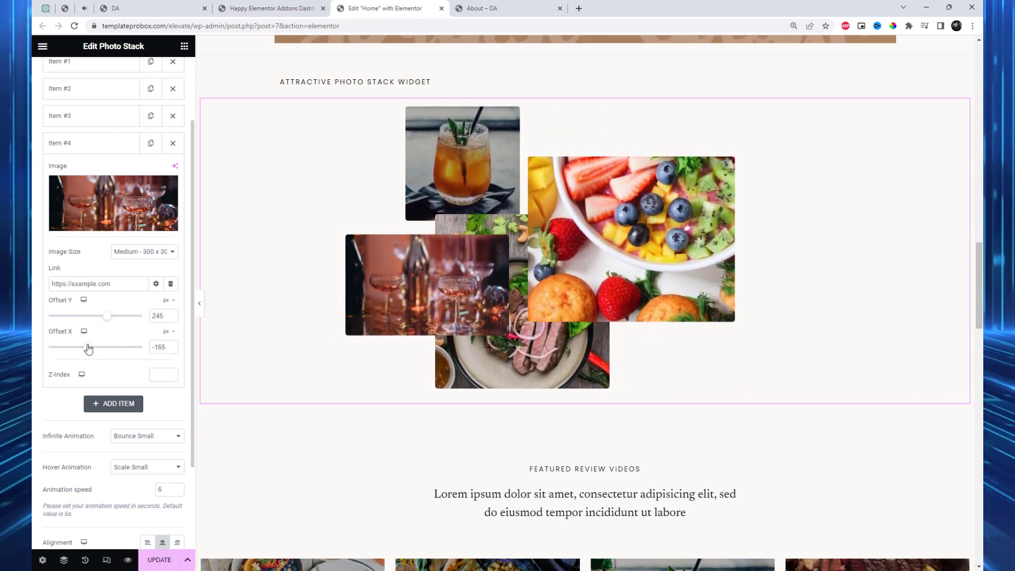
drag(106, 315, 113, 315)
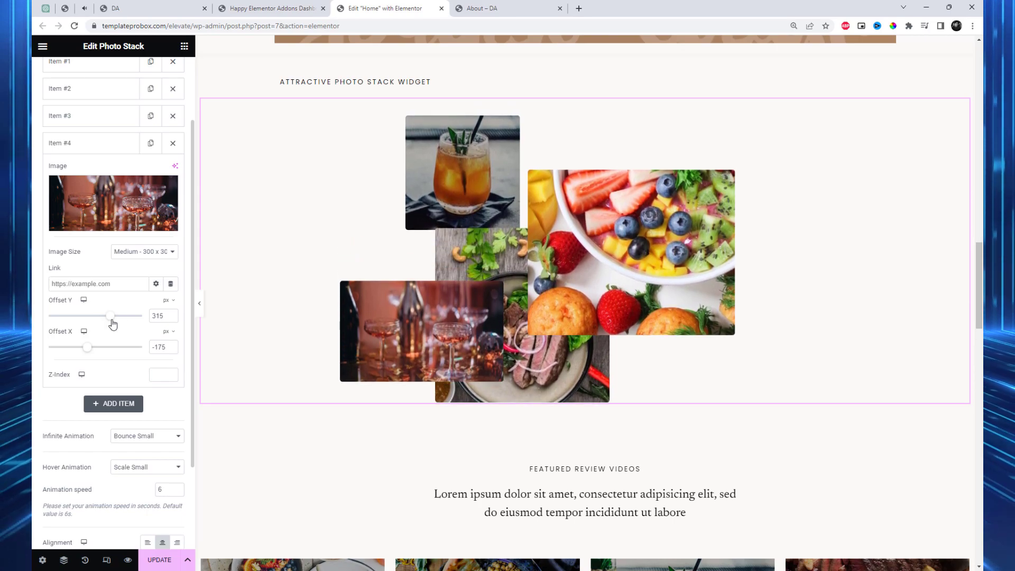
drag(113, 347, 87, 347)
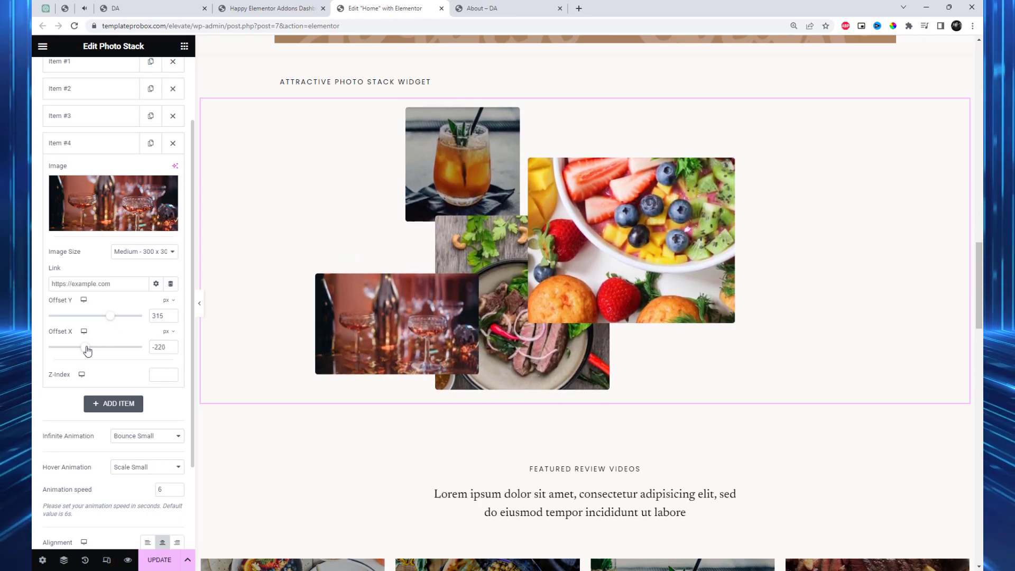
drag(100, 347, 89, 347)
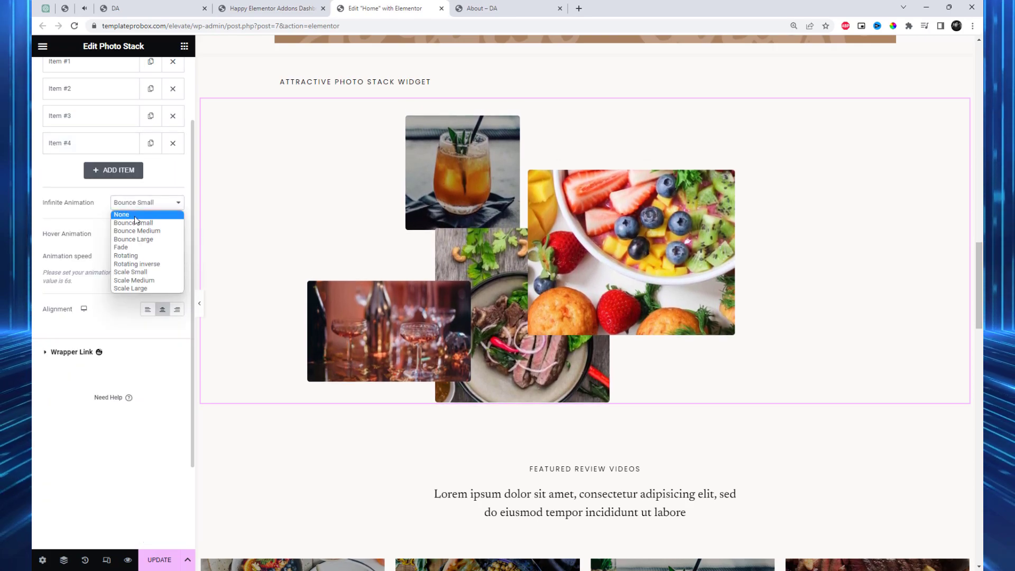
Step: Try Bounce Medium, Fade, Rotating and Scale Small infinite animations, settling on Scale Medium
click(136, 230)
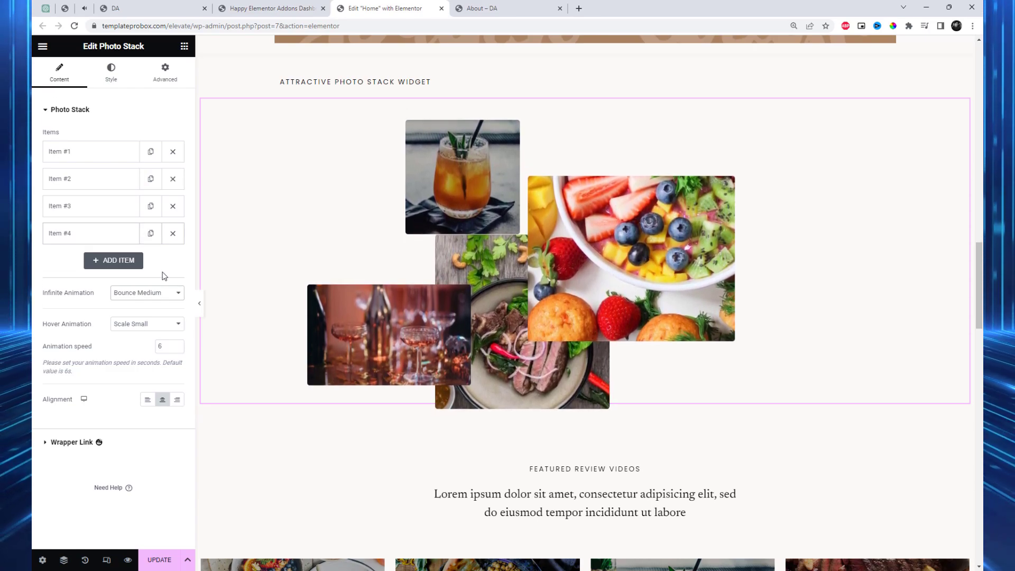
click(146, 292)
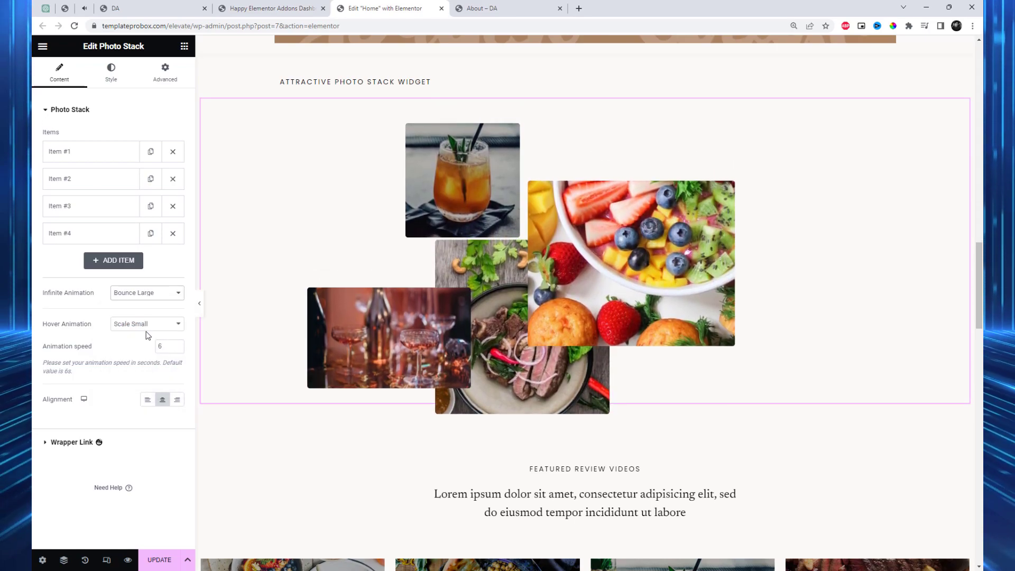
click(146, 293)
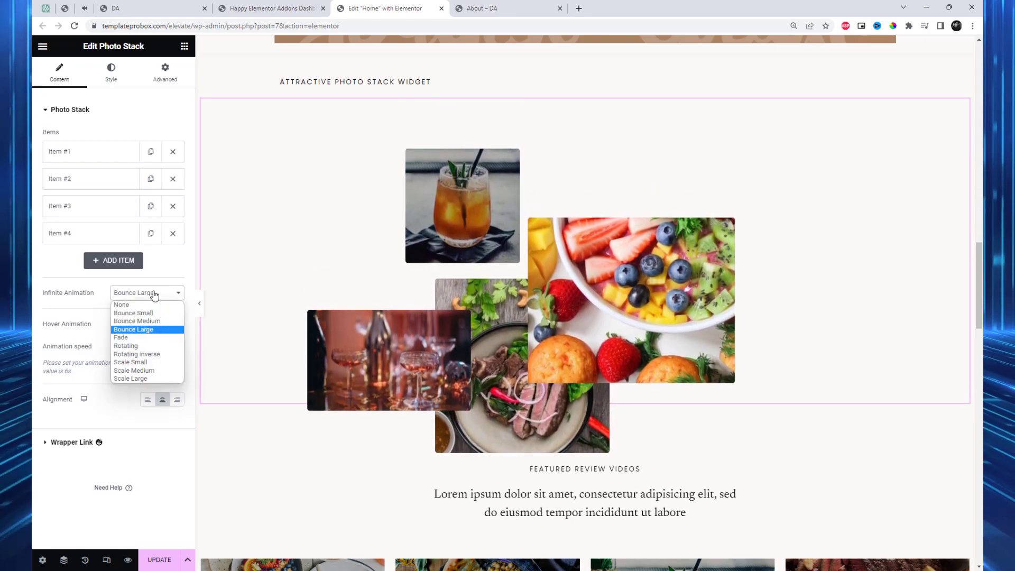
click(120, 337)
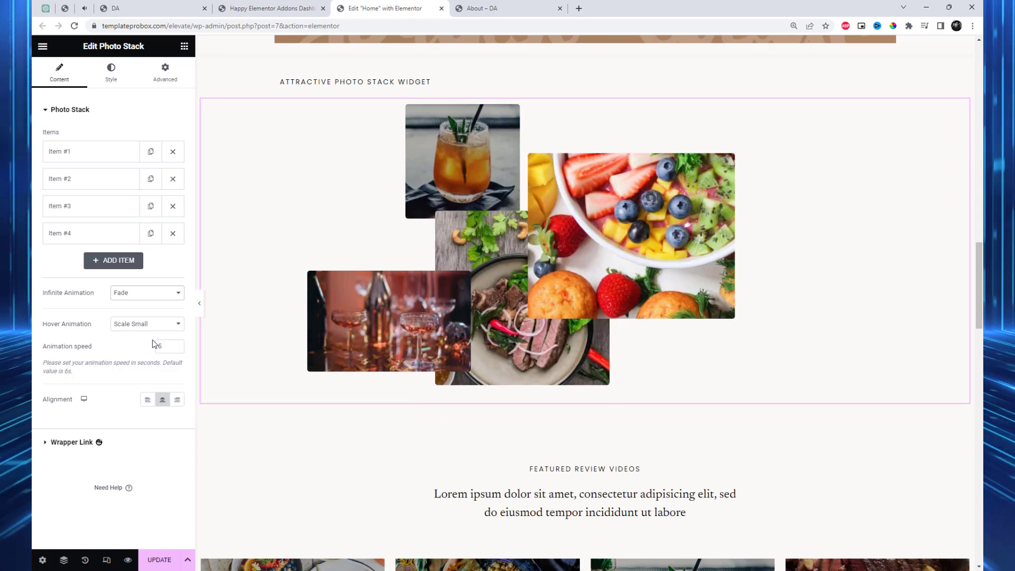
click(146, 293)
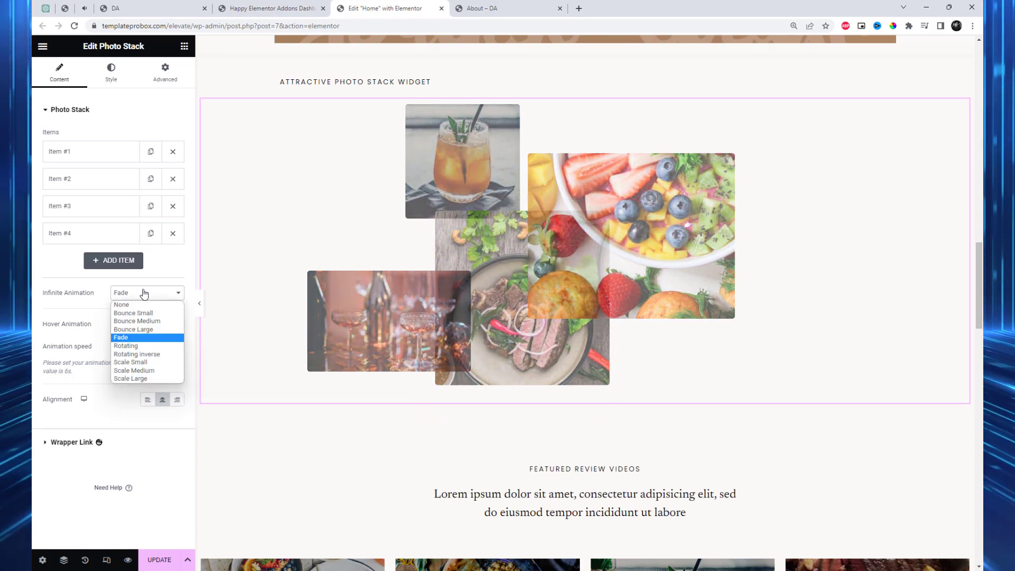
click(126, 345)
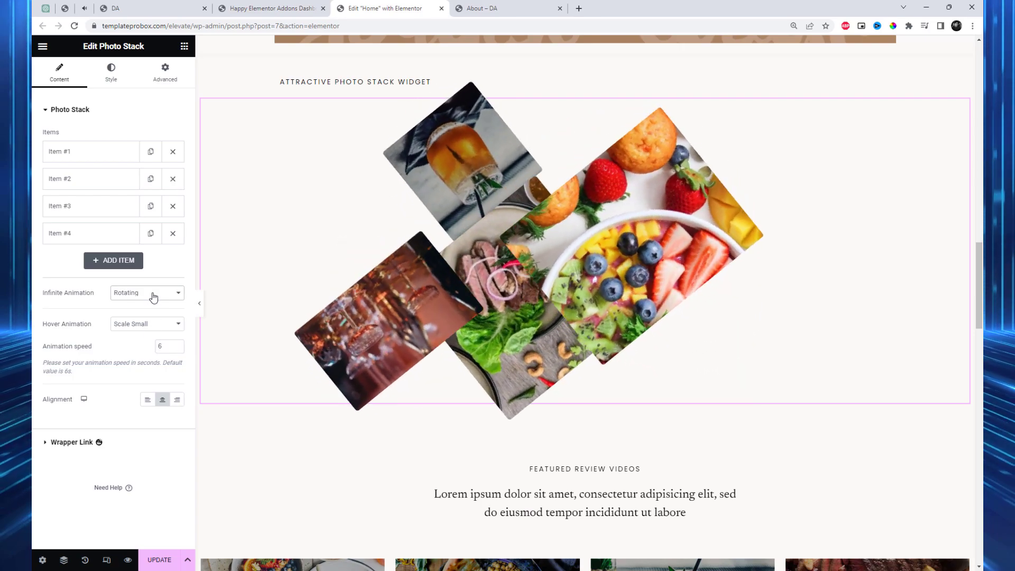
click(146, 293)
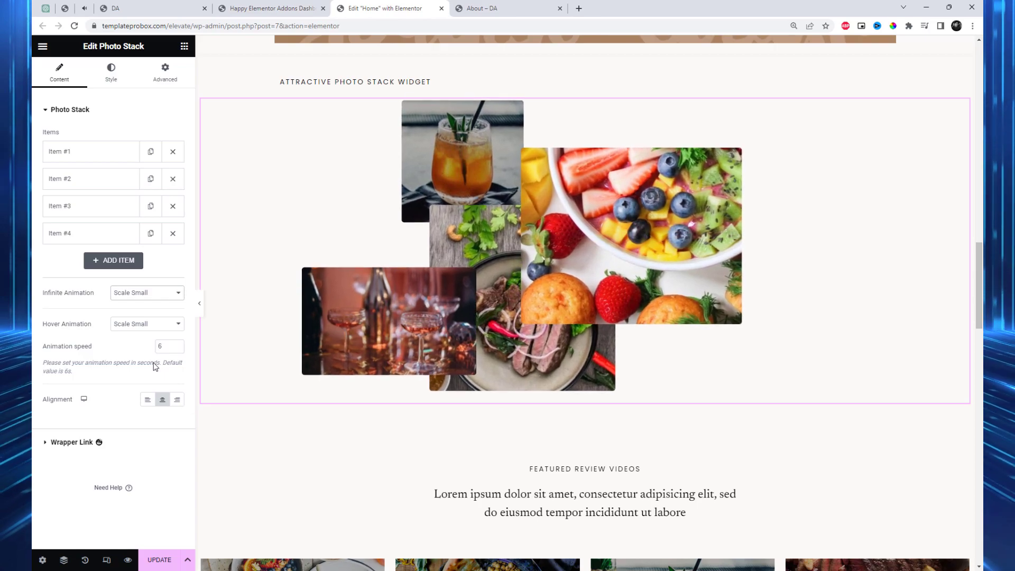
click(146, 293)
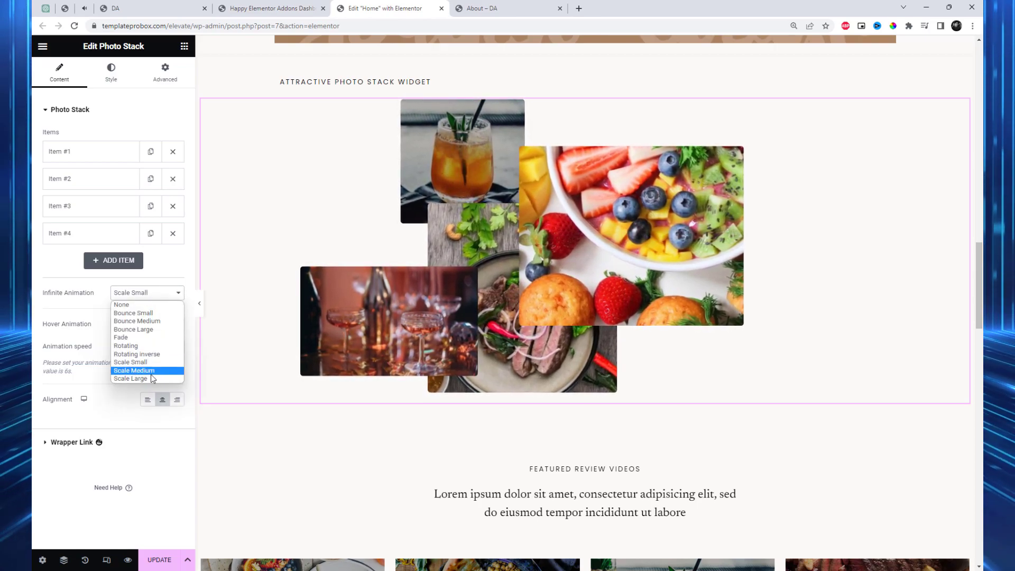
click(135, 370)
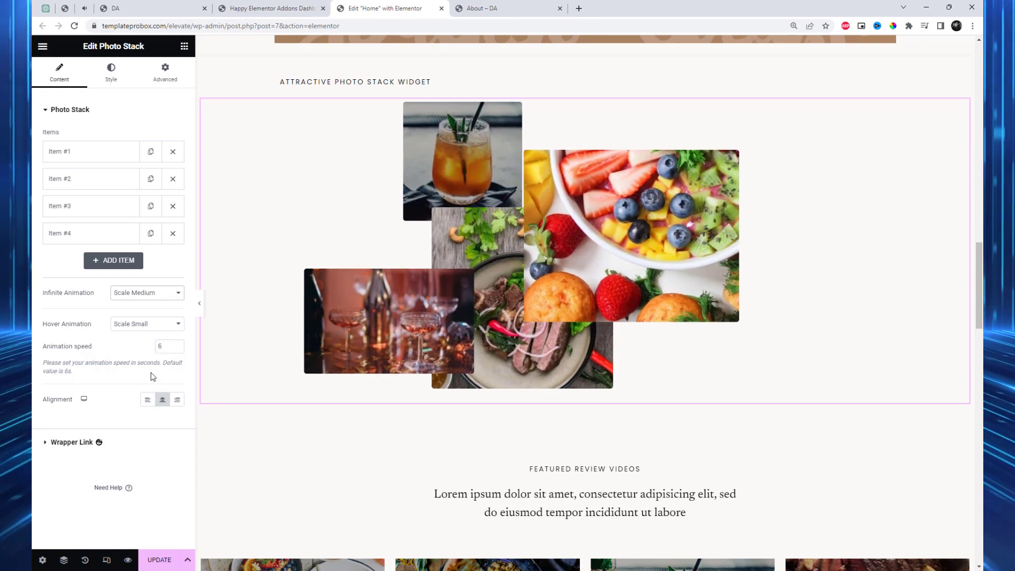
click(146, 324)
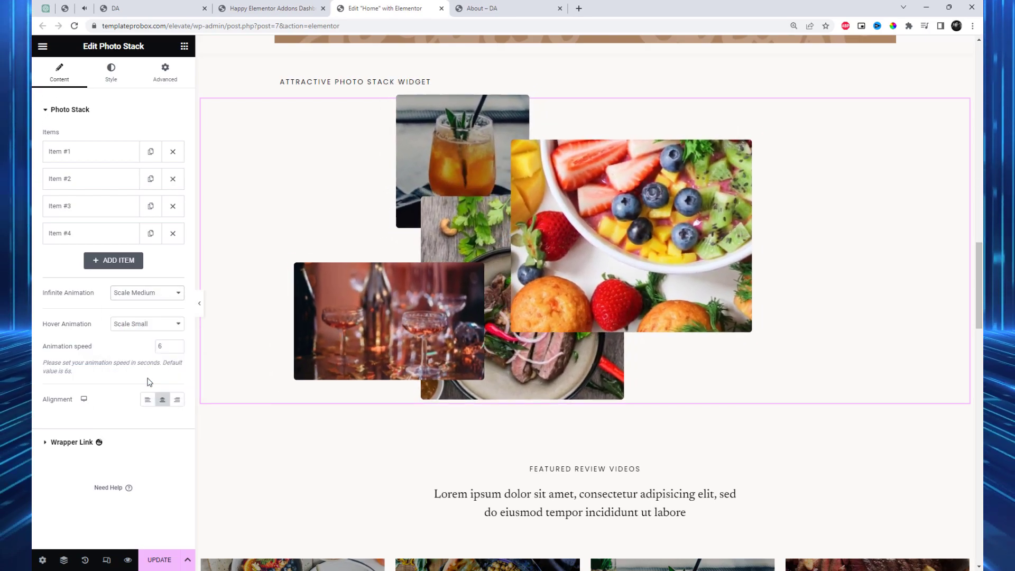
Step: Set the photo stack's Infinite Animation to Bounce Small and its Hover Animation to Scale Small
click(147, 293)
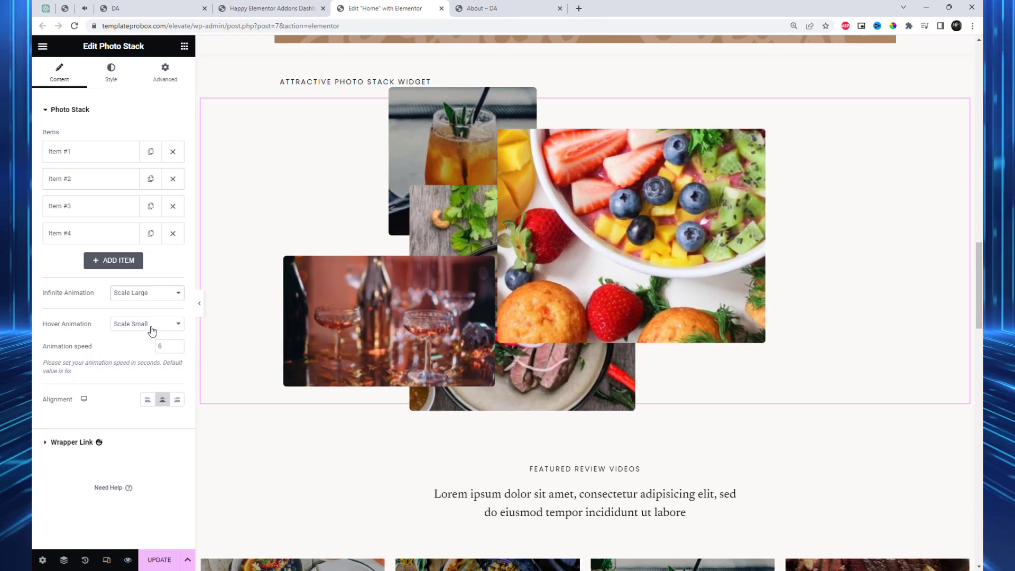
click(146, 324)
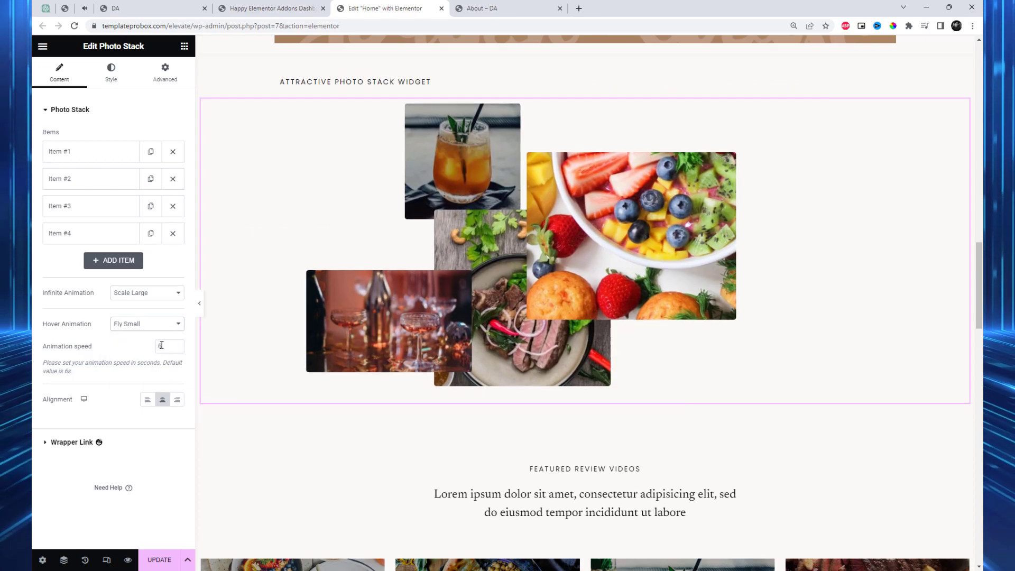
click(146, 293)
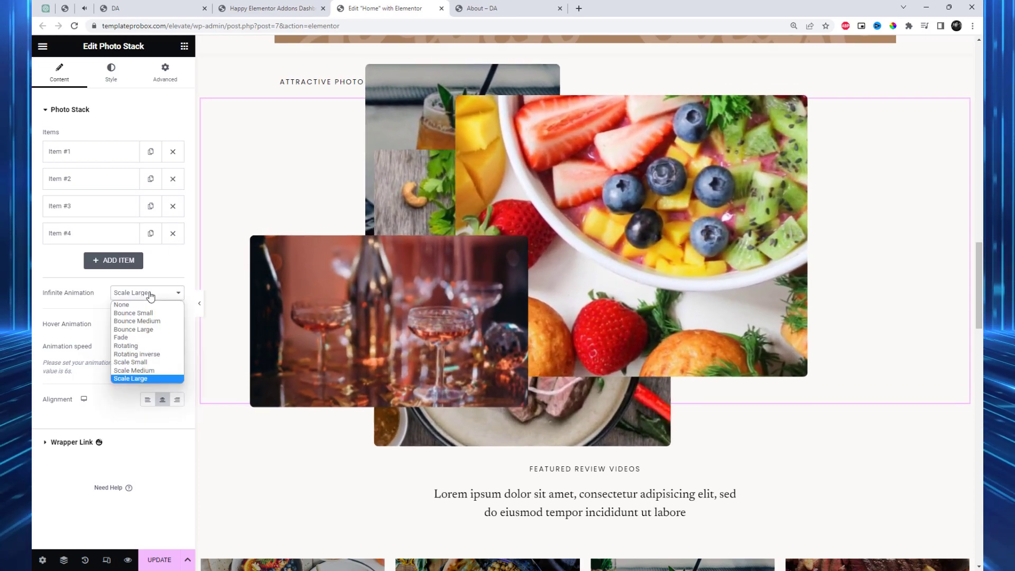
click(133, 313)
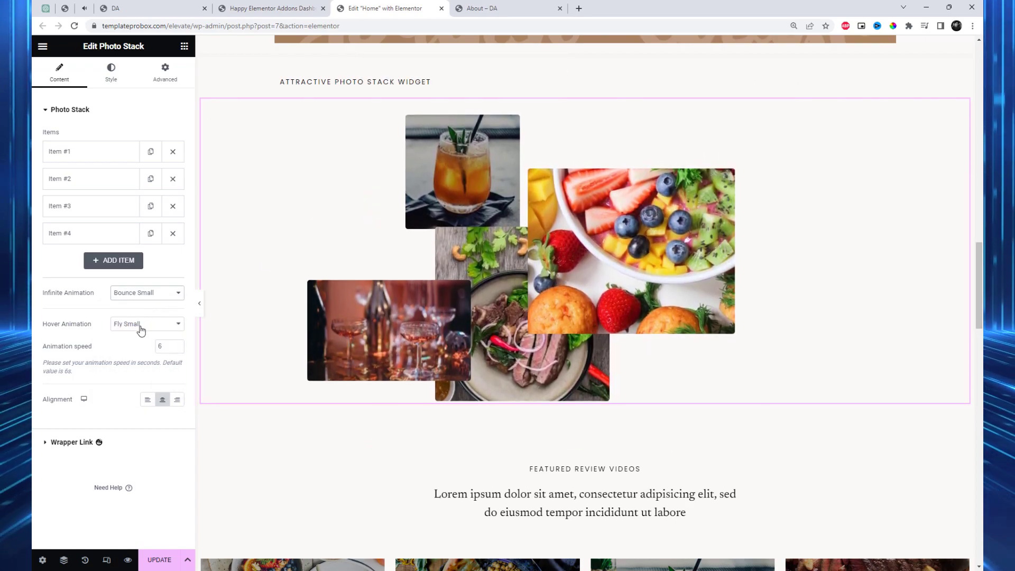
click(146, 324)
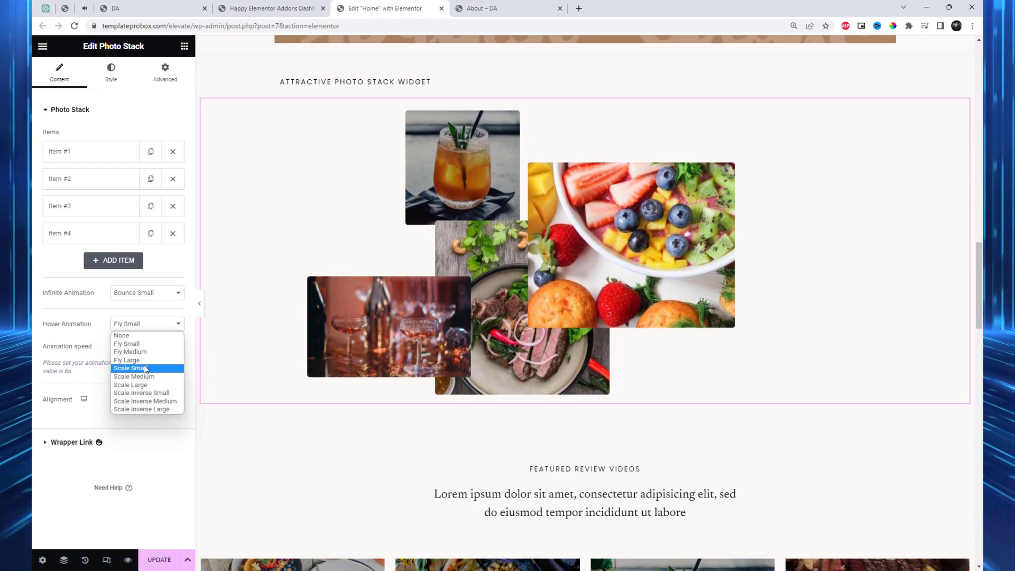
click(141, 392)
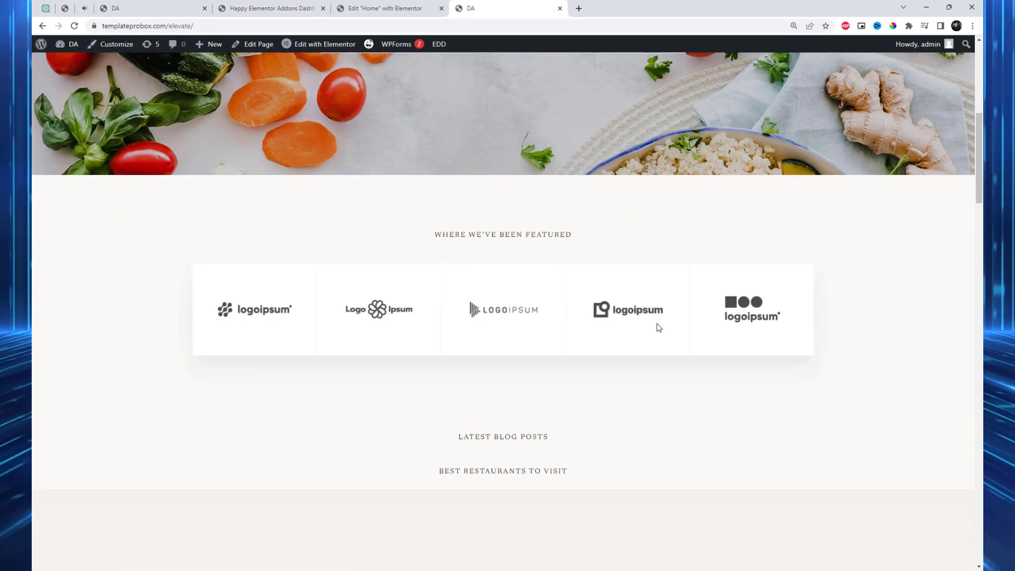
Step: Scroll the live homepage, then switch back to the 'Edit "Home" with Elementor' tab
scroll(down, 3)
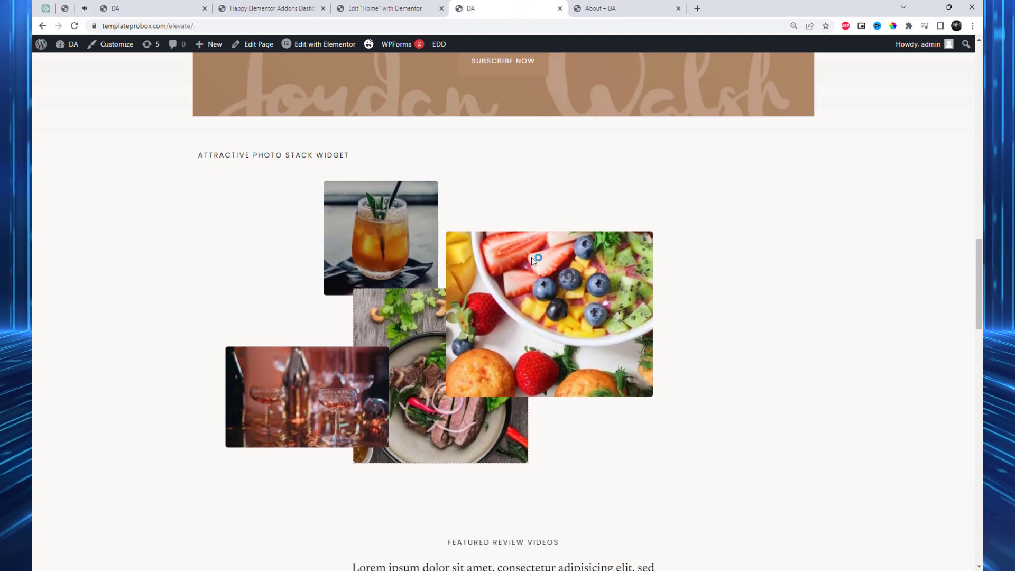
click(383, 9)
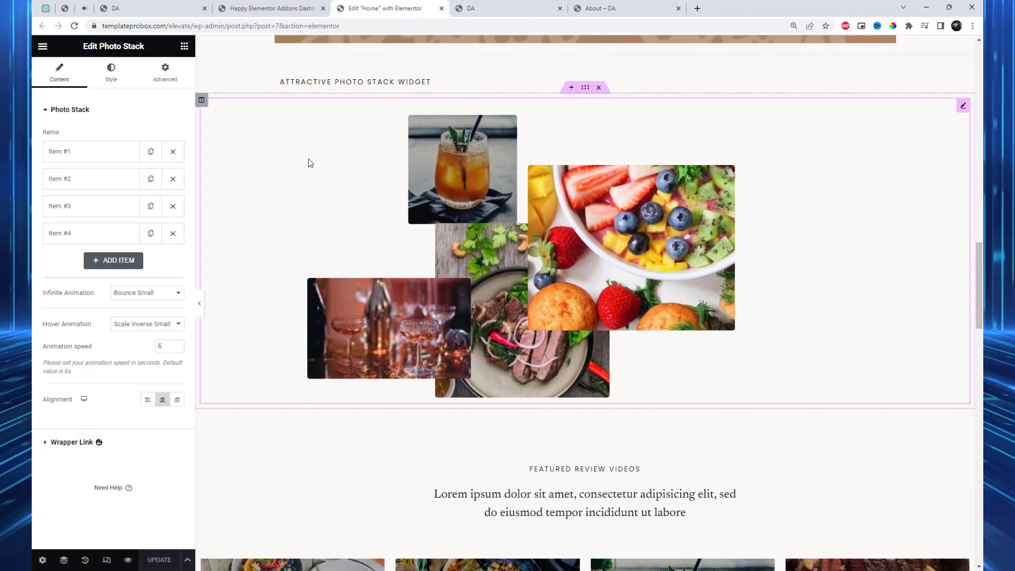
Step: Style the photo stack: width 467, minimum height 576, overflow tried as Scroll then Visible
click(111, 72)
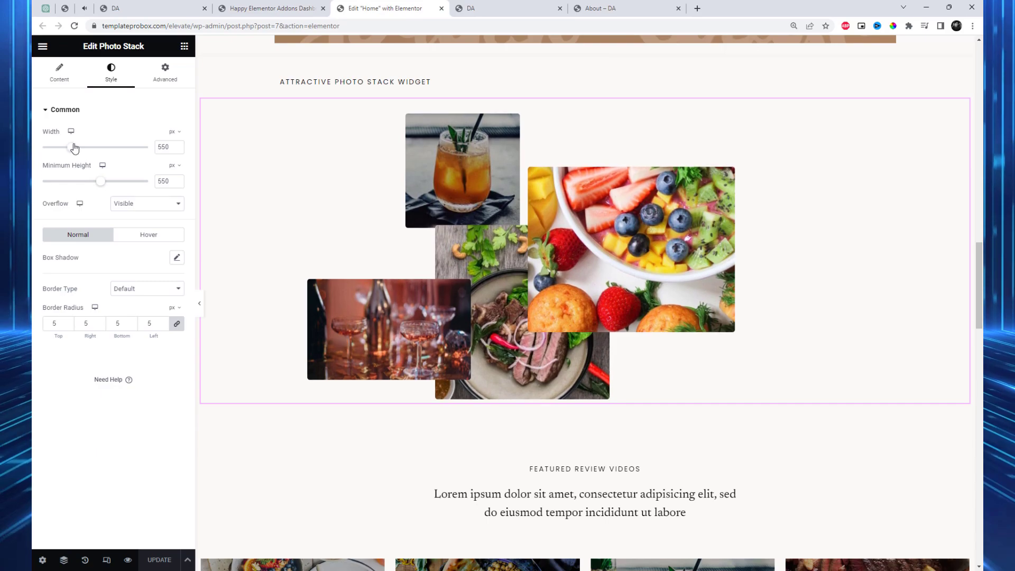
drag(73, 147, 70, 147)
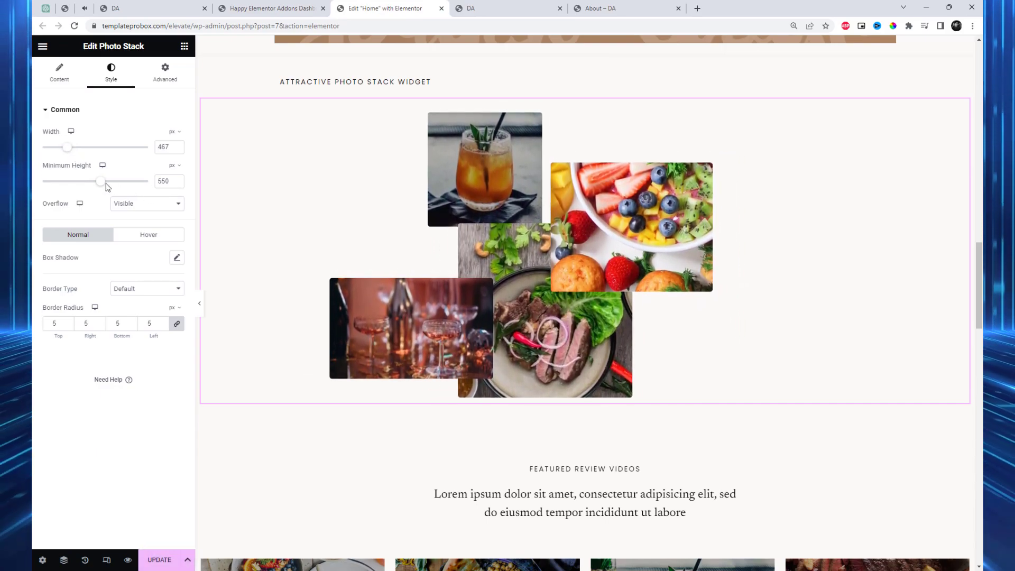
drag(98, 181, 103, 182)
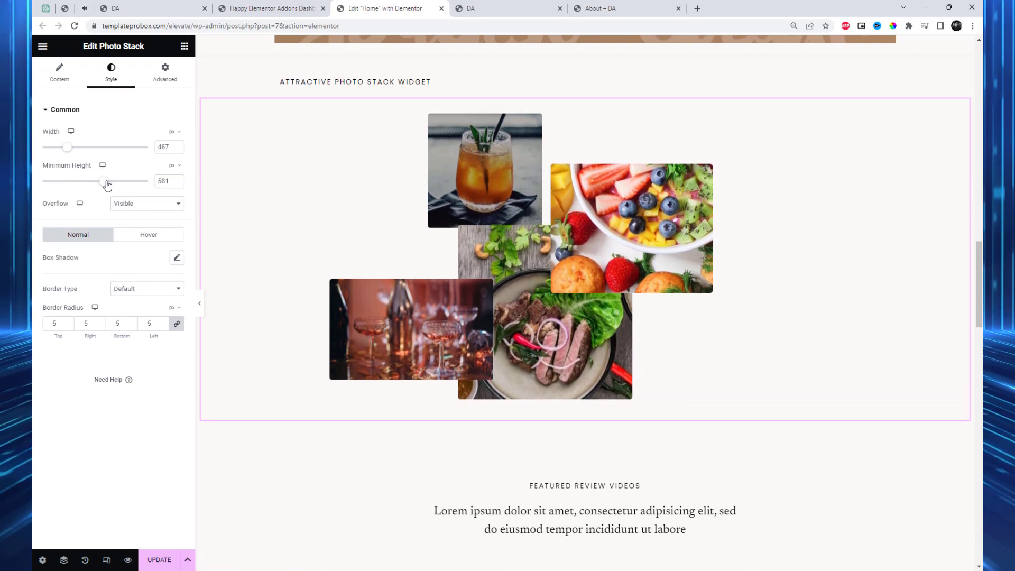
drag(117, 181, 103, 181)
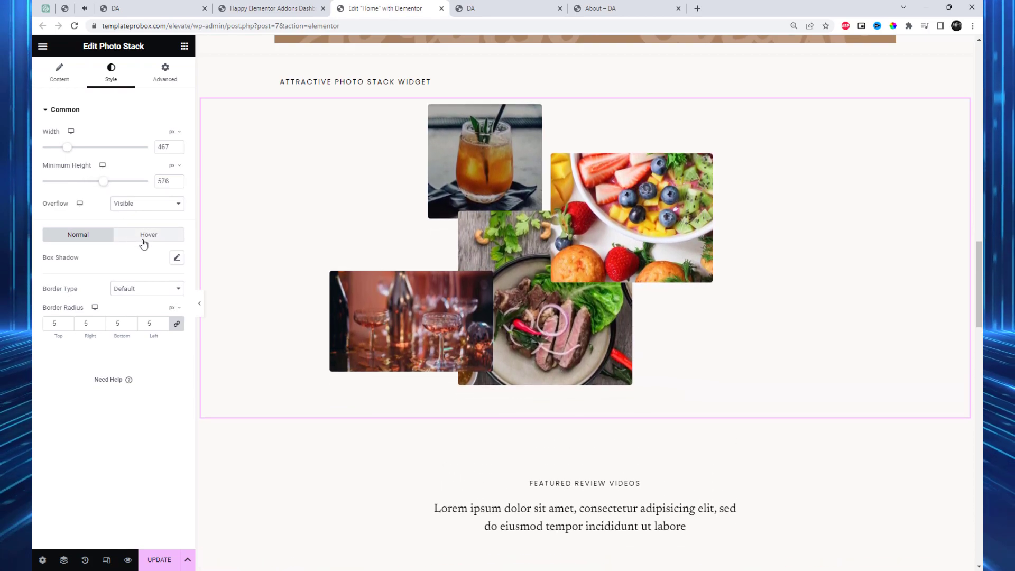
click(146, 204)
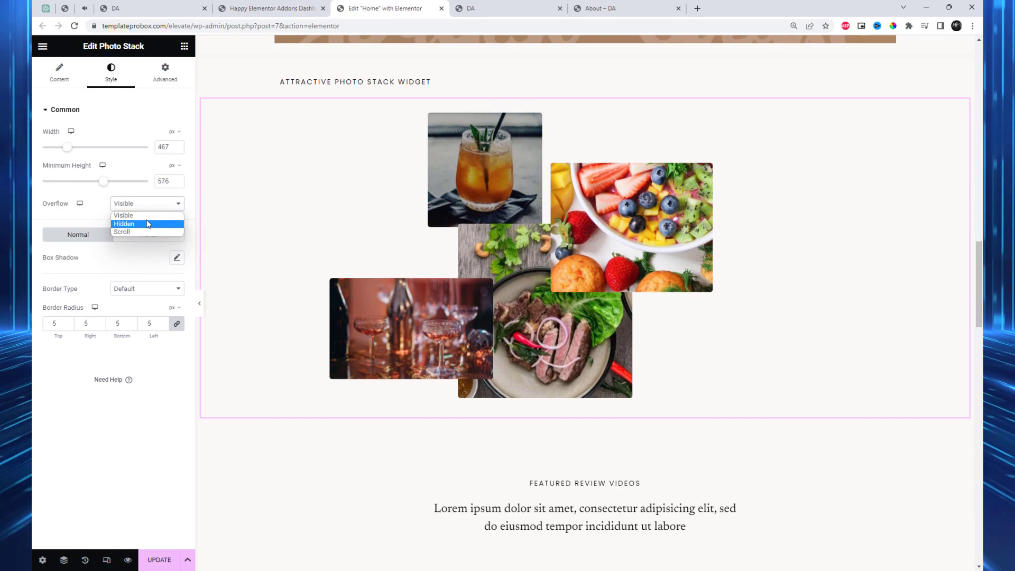
click(121, 232)
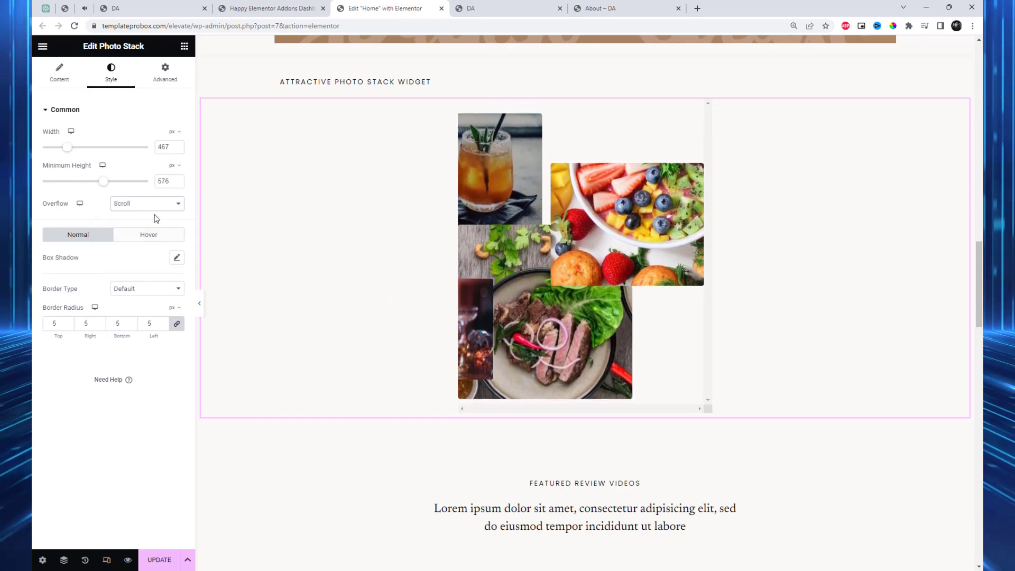
click(146, 204)
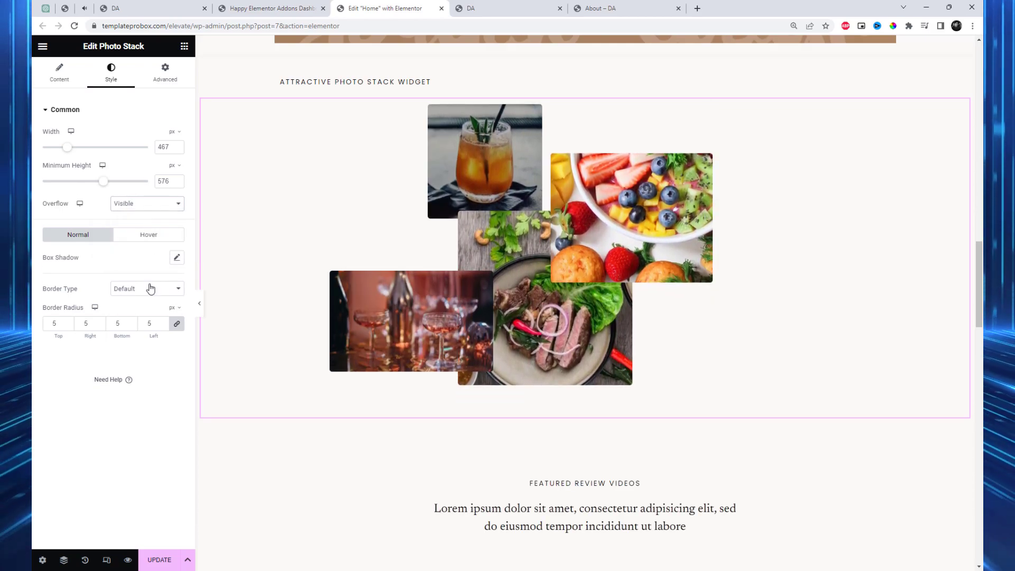
Step: Give the photos a solid white (#FFFFFF) border, update the page, and view the live site
click(146, 288)
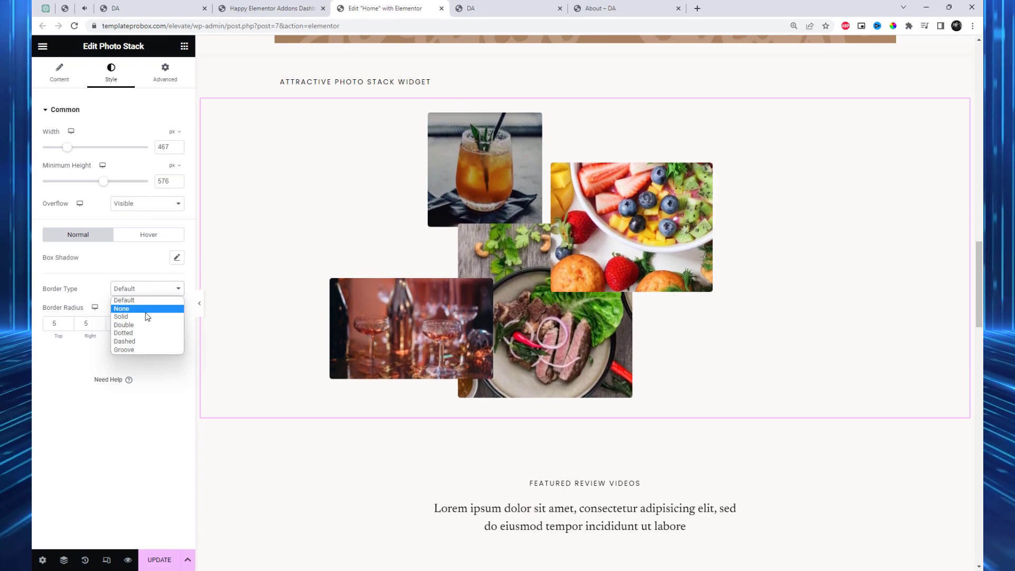
click(121, 317)
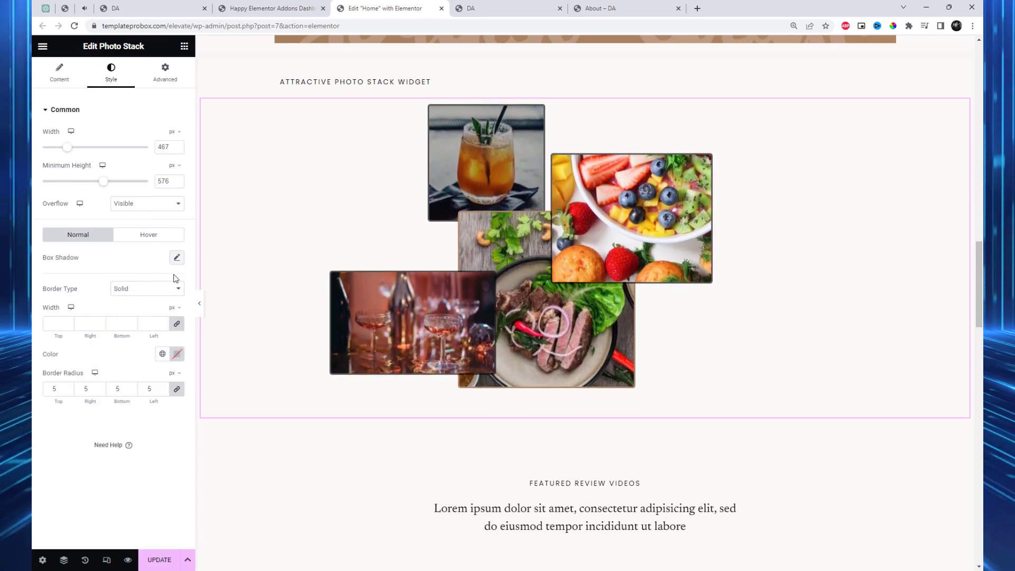
click(163, 354)
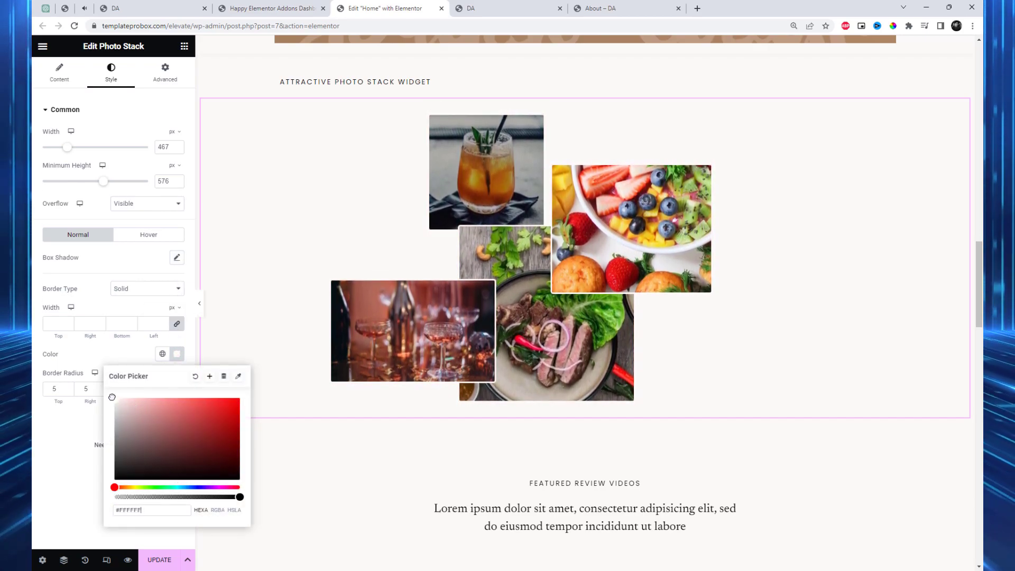
click(120, 360)
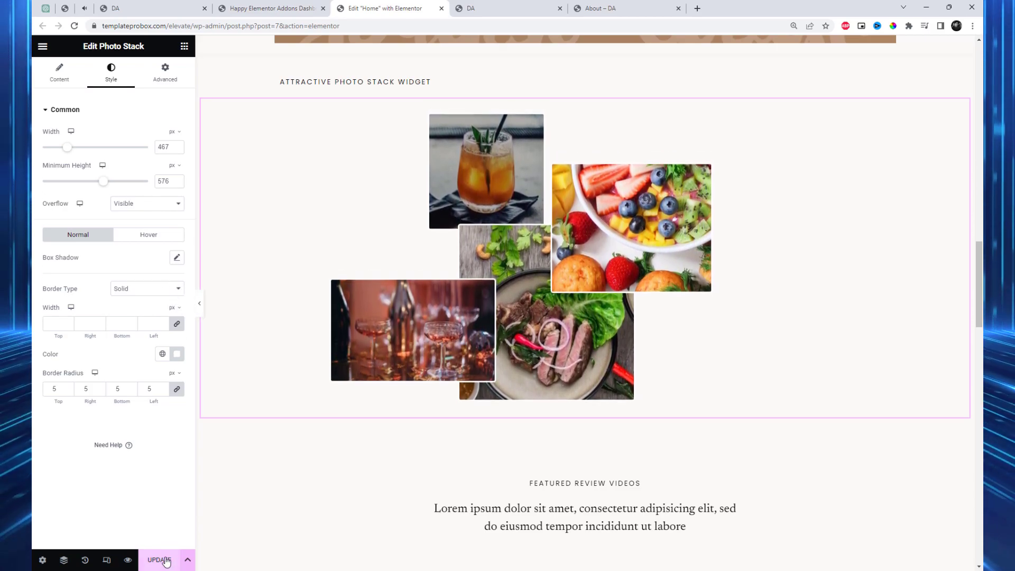
click(159, 559)
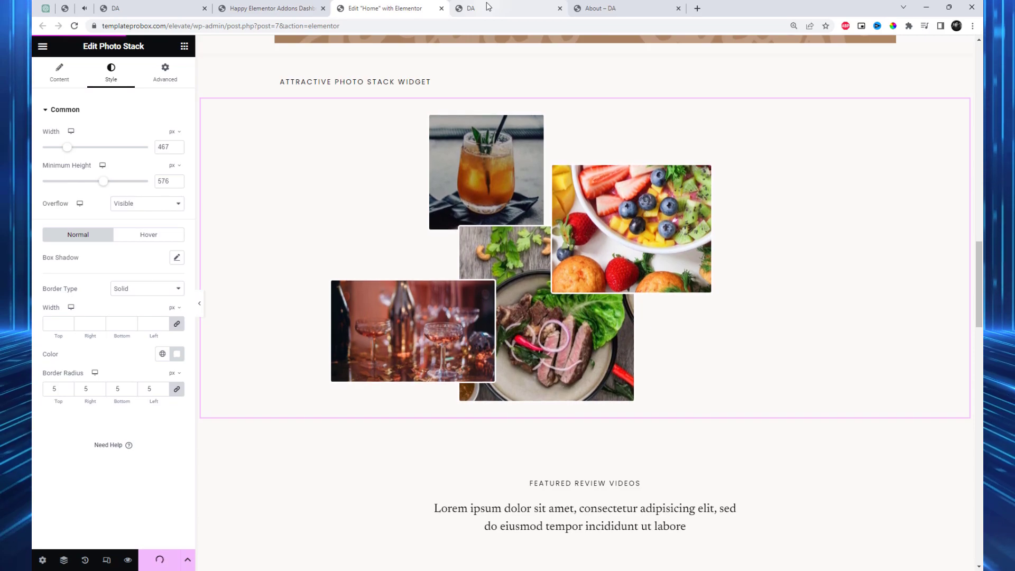
click(470, 8)
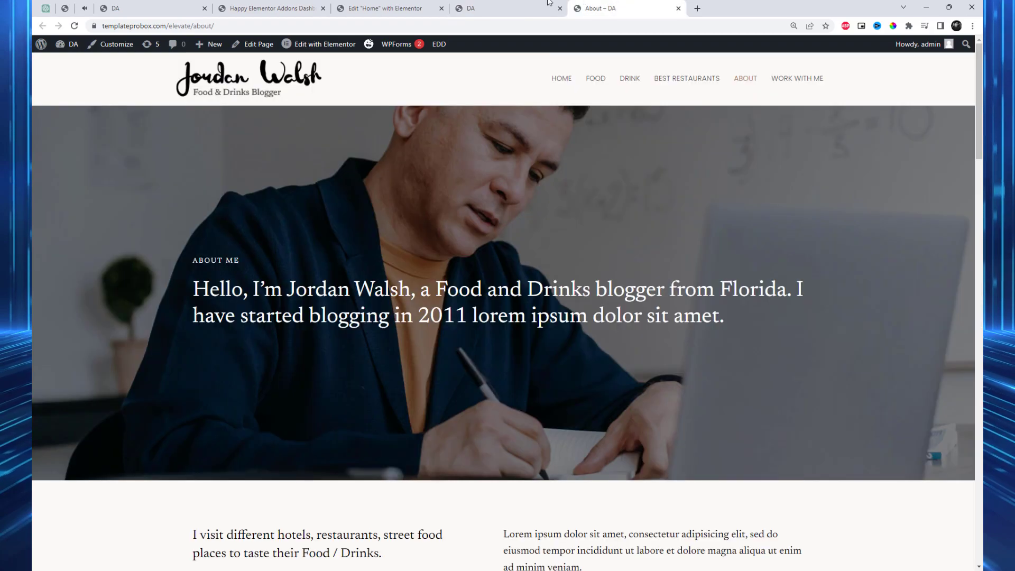
Step: Back in Elementor, reset Border Type to Default and show the Content tab's photo items
click(386, 8)
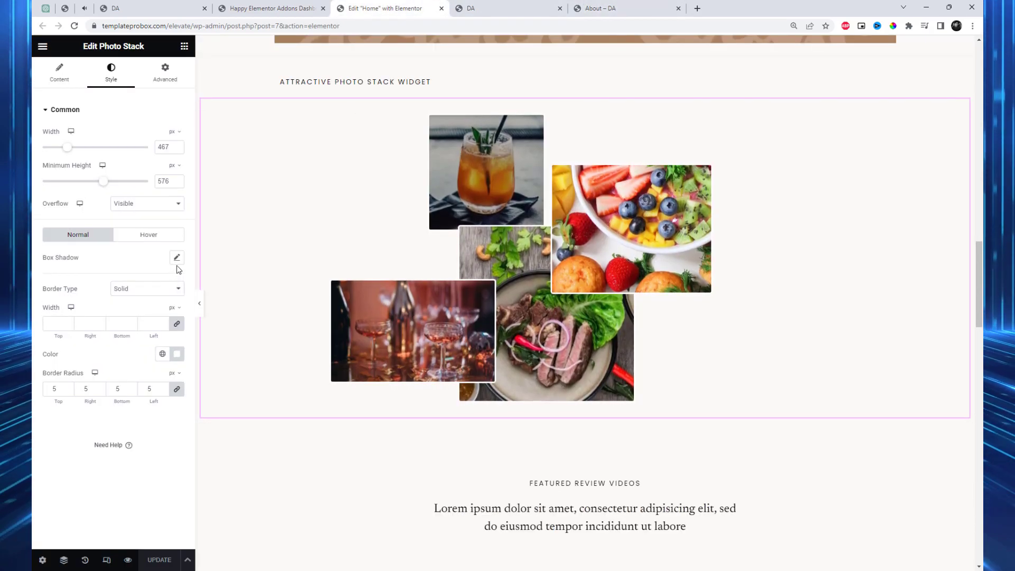
click(146, 289)
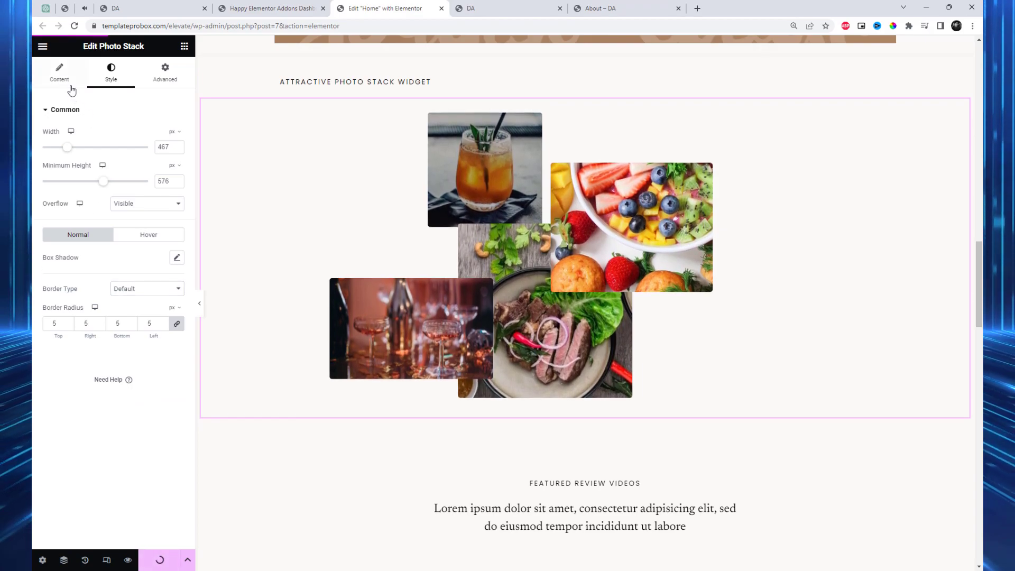
click(58, 72)
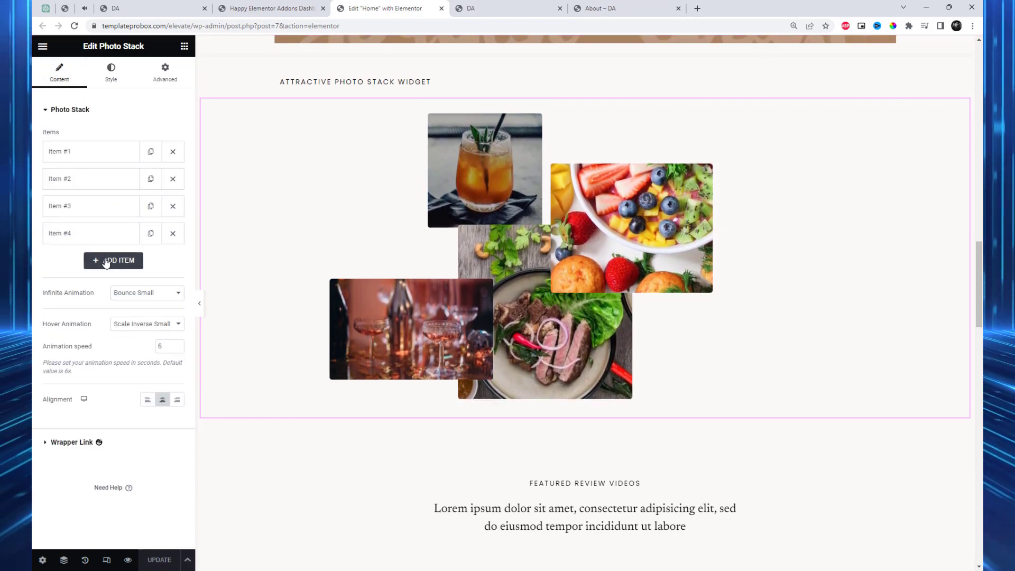
Step: Add a fifth stack item using music1.jpg, the pink headphones photo, from the Media Library
click(113, 260)
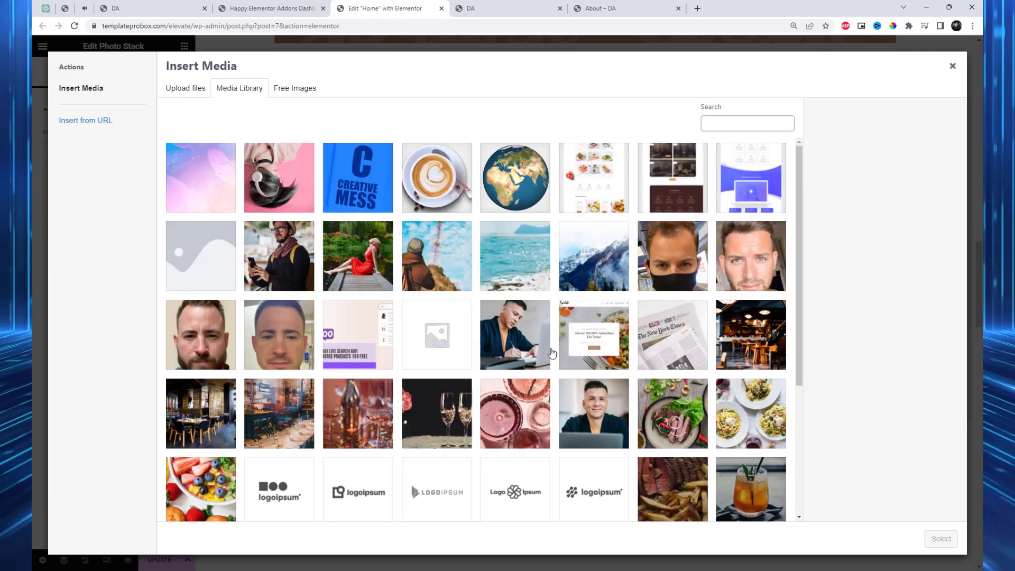
click(436, 255)
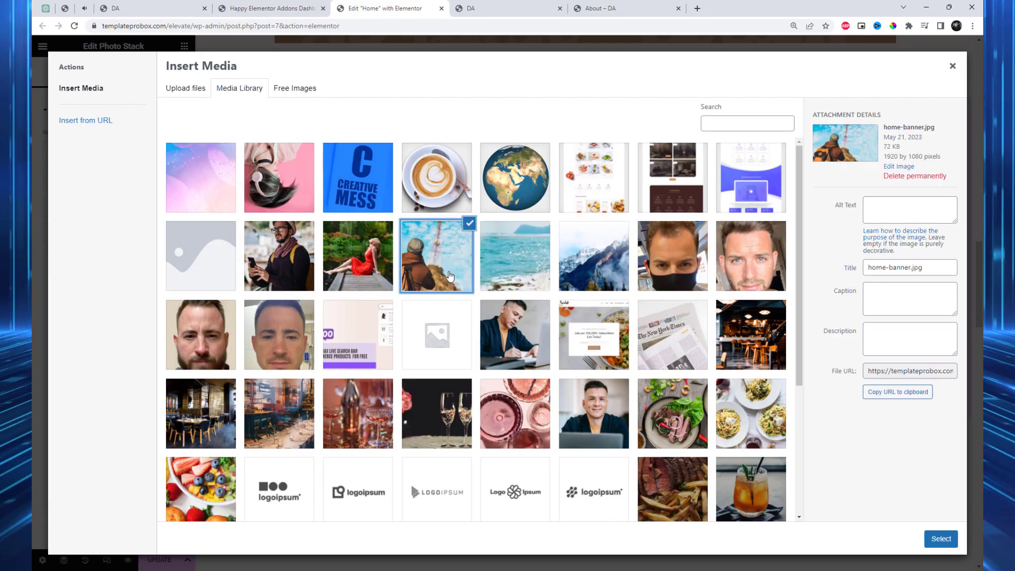
scroll(down, 3)
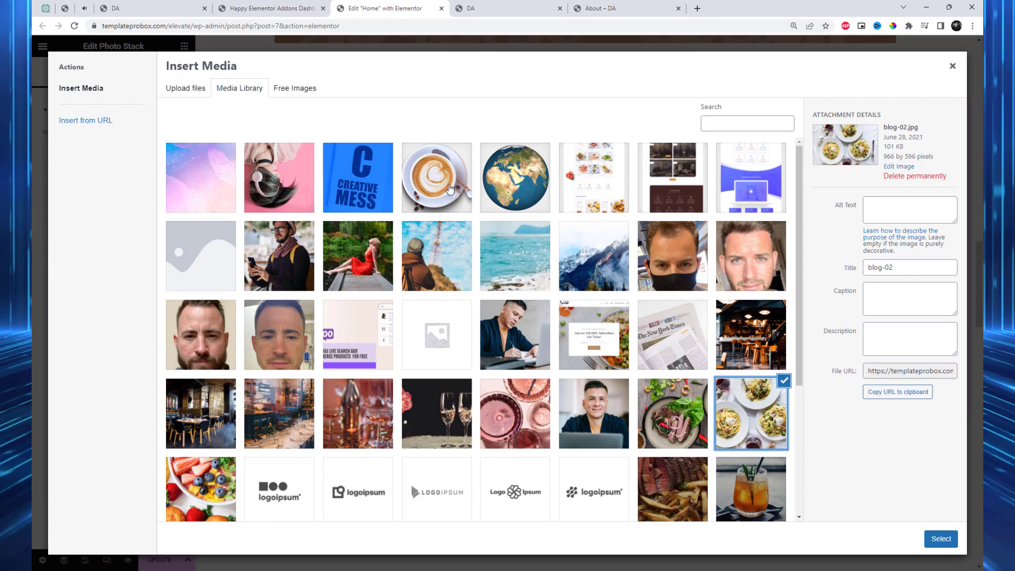
click(279, 178)
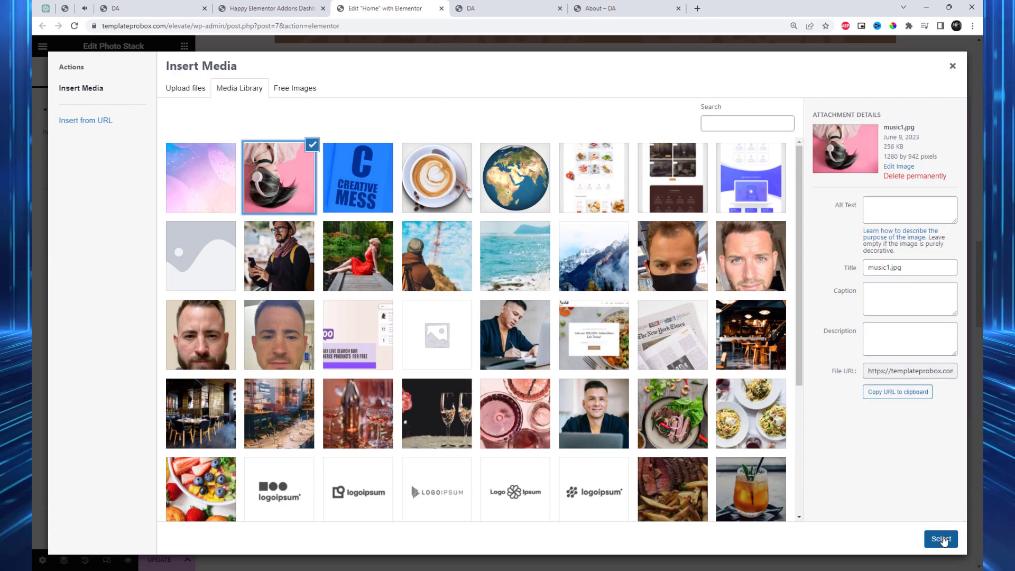
click(939, 539)
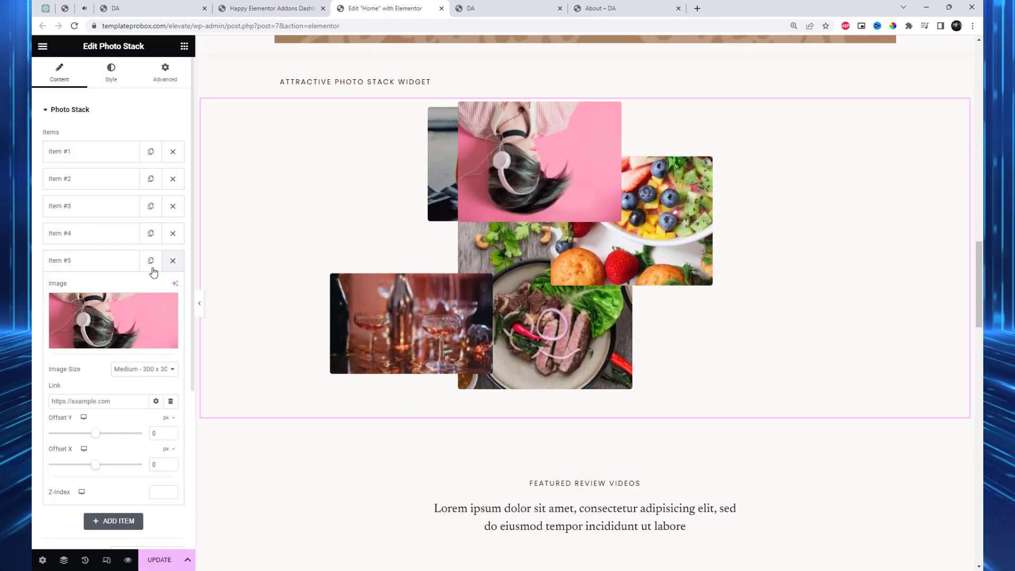
Step: Drag Item #5's offsets to place it lower right and pick a different Infinite Animation
drag(96, 433, 111, 433)
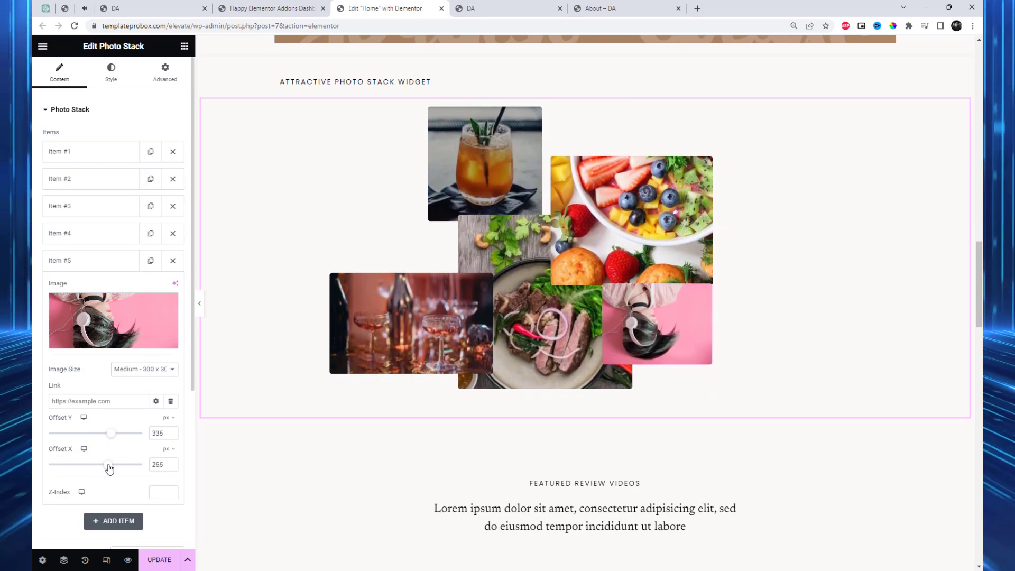
drag(110, 433, 107, 433)
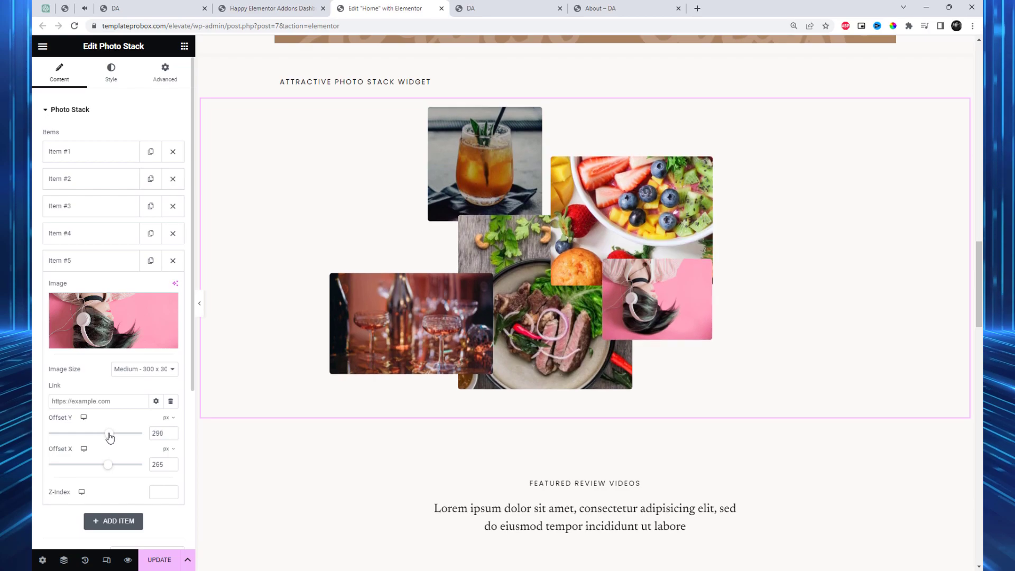
drag(110, 433, 117, 433)
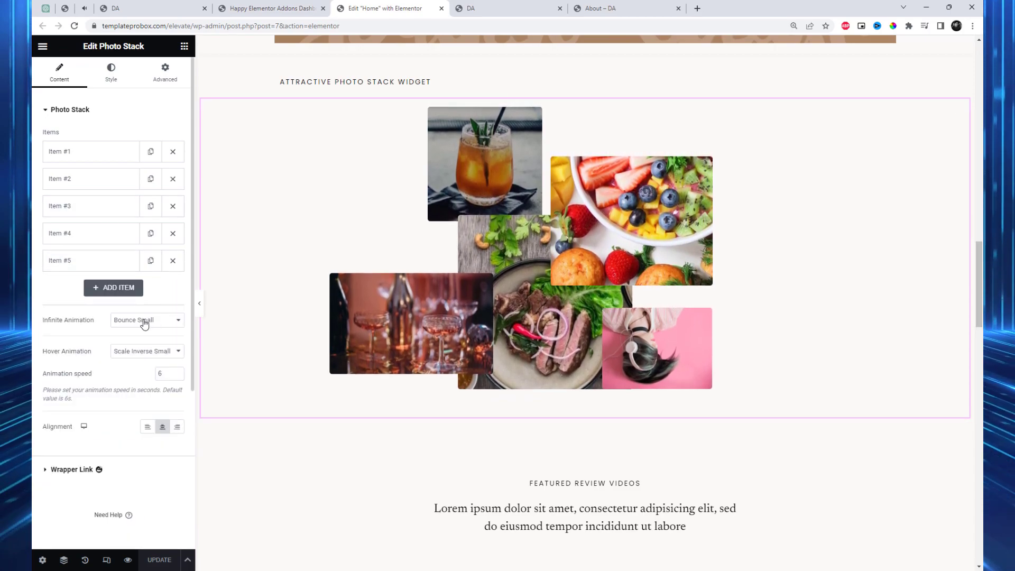
click(146, 319)
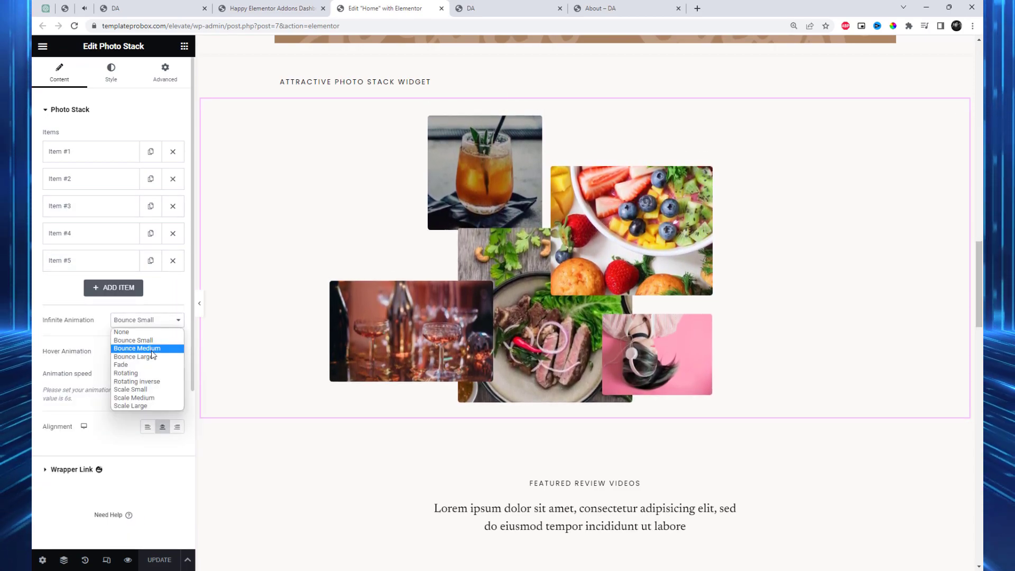
click(137, 349)
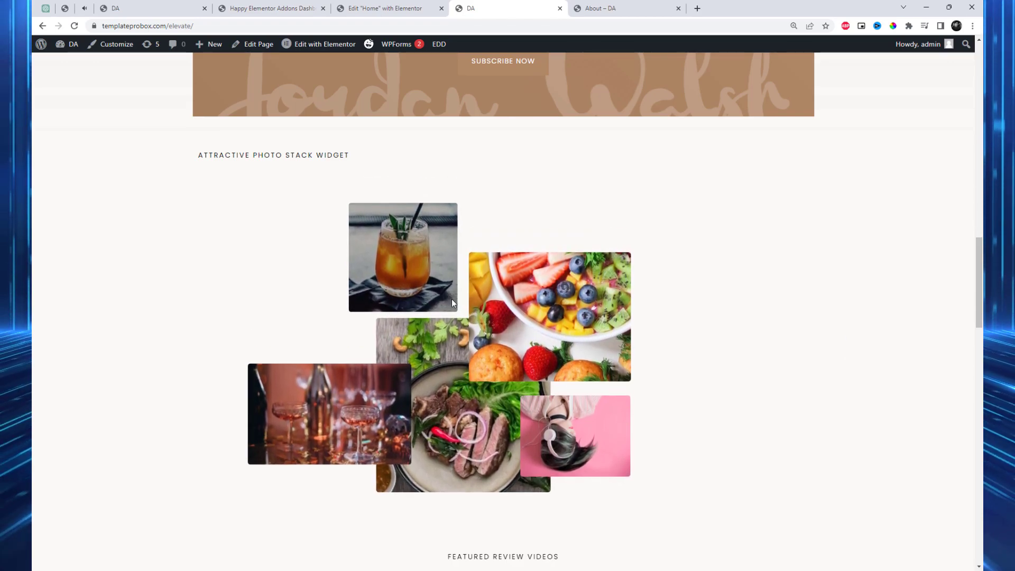
scroll(down, 3)
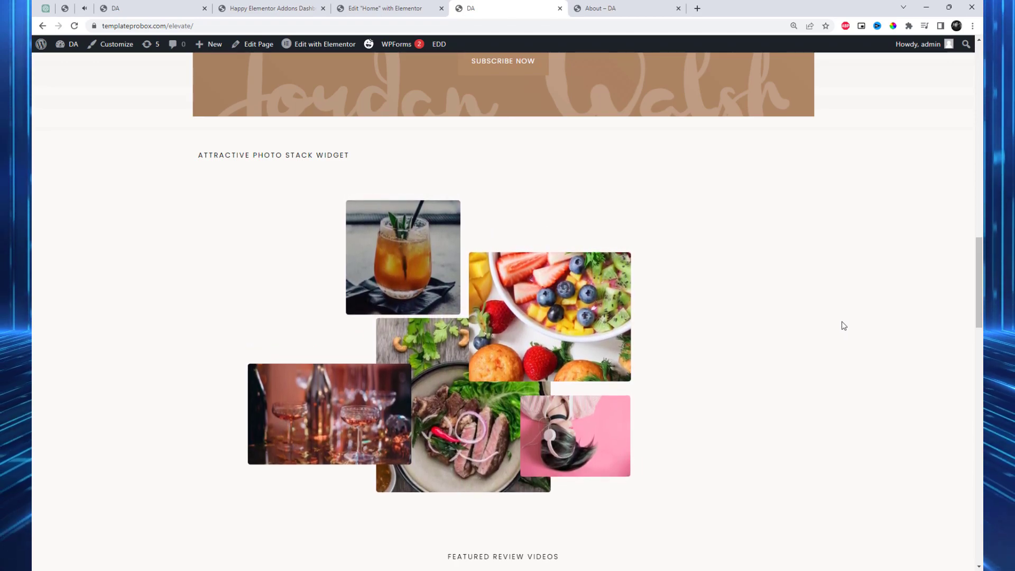
scroll(down, 3)
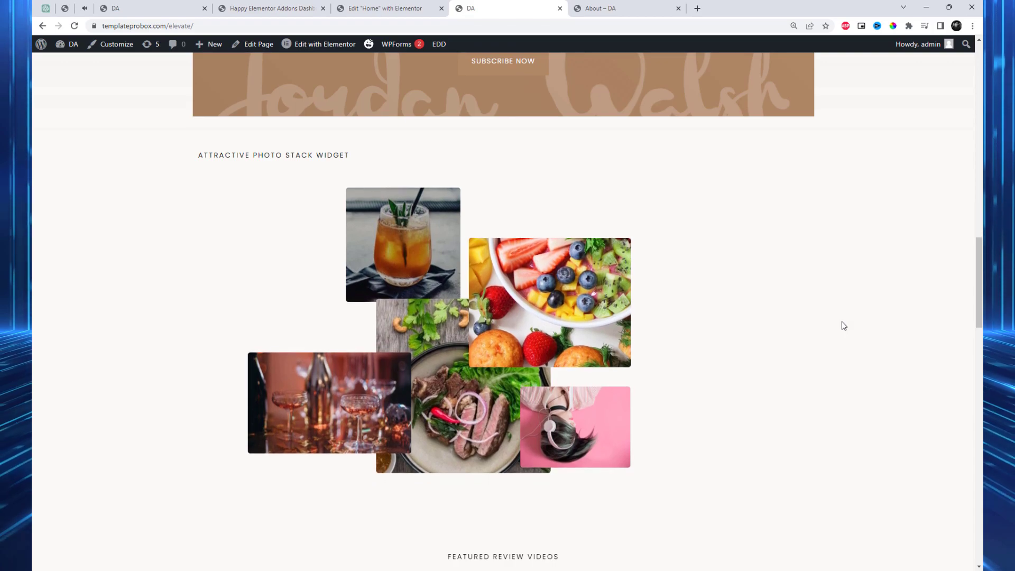